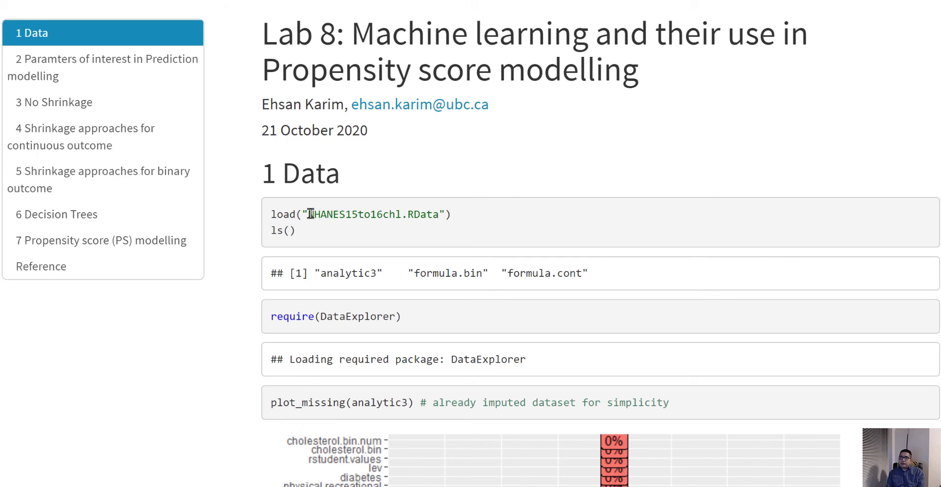
Highlight the Propensity score modelling title, then jump to section 7 from the table of contents.
{"action": "double_click", "coordinate": [354, 214]}
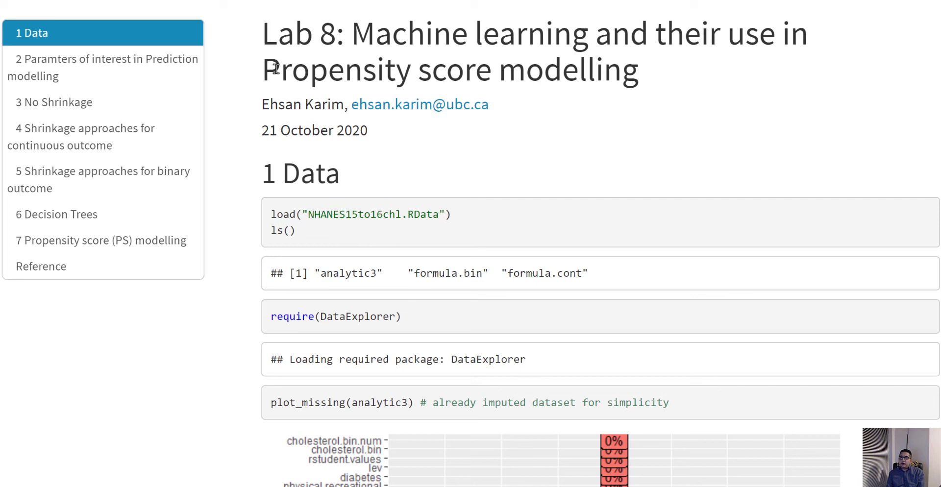
{"action": "left_click_drag", "start_coordinate": [262, 69], "coordinate": [639, 68]}
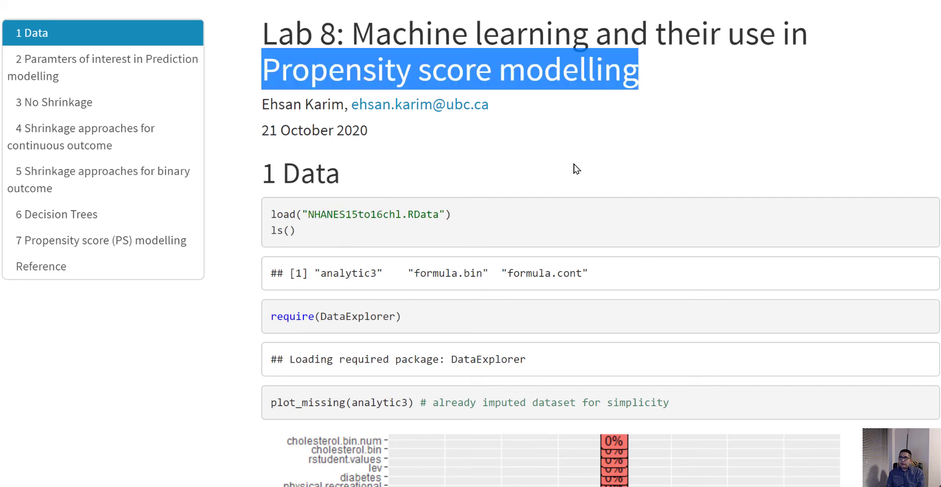
{"action": "left_click", "coordinate": [100, 241]}
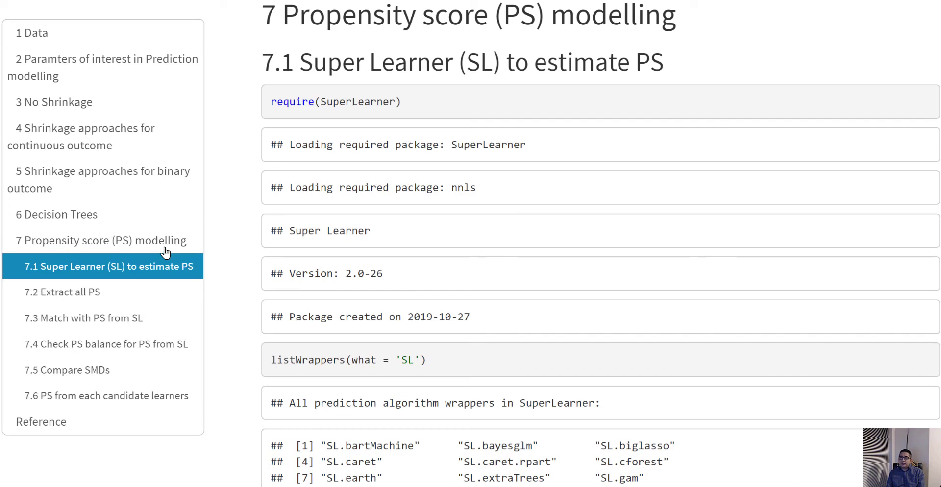
{"action": "mouse_move", "coordinate": [468, 251]}
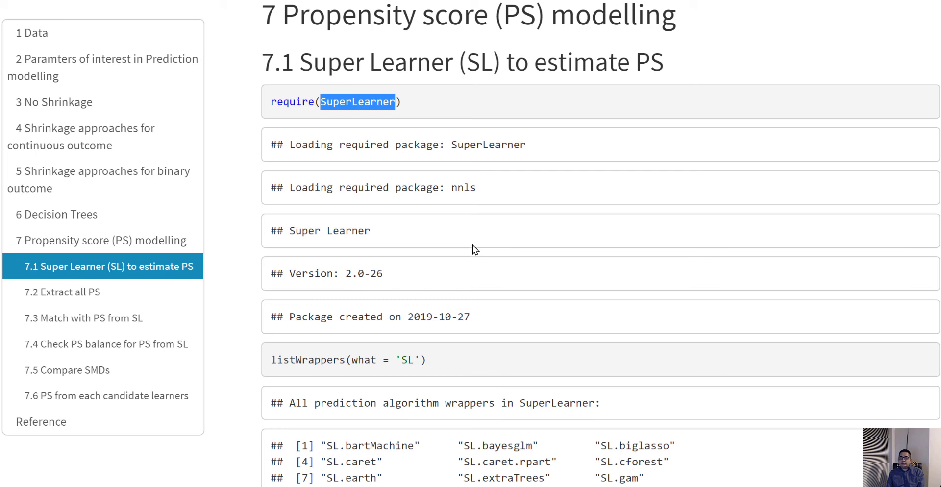
{"action": "mouse_move", "coordinate": [553, 337]}
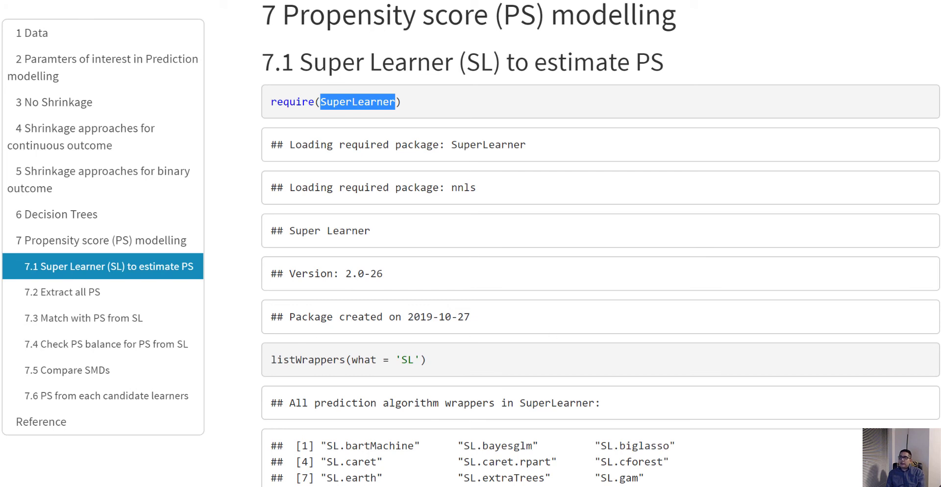
Scroll to the listWrappers output and highlight SL.gbm, SL.glm, SL.randomForest and SL.step.
{"action": "scroll", "scroll_direction": "down", "scroll_amount": 3}
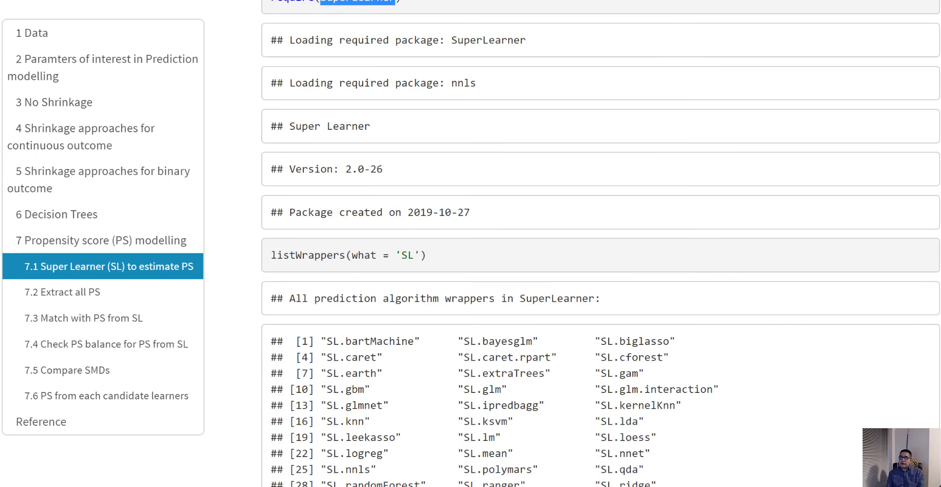
{"action": "scroll", "scroll_direction": "down", "scroll_amount": 3}
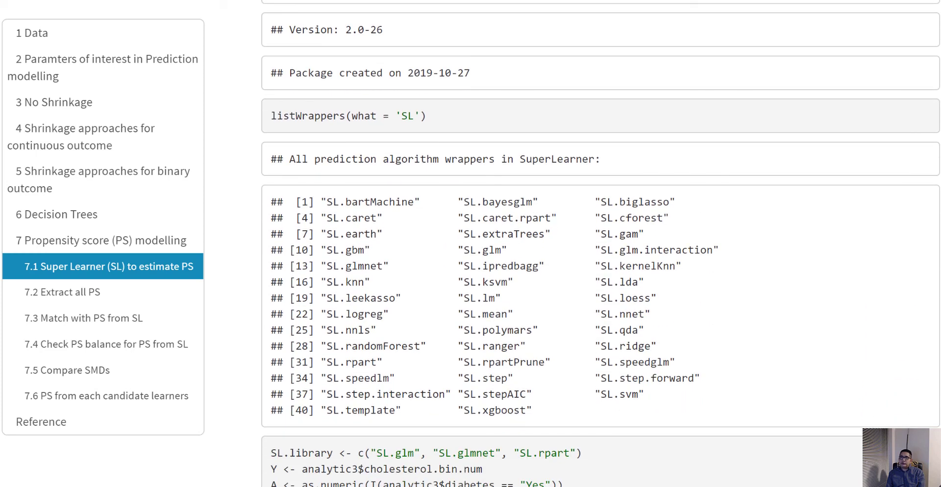
{"action": "mouse_move", "coordinate": [355, 236]}
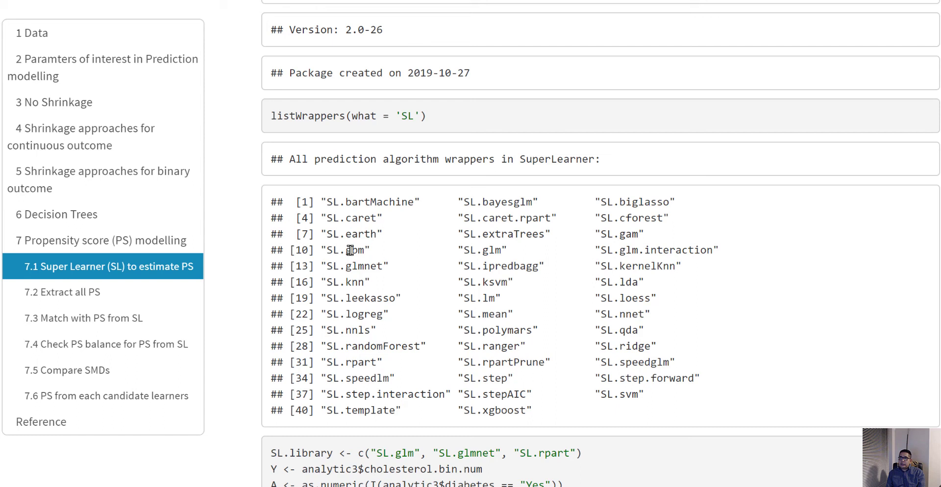
{"action": "double_click", "coordinate": [355, 250]}
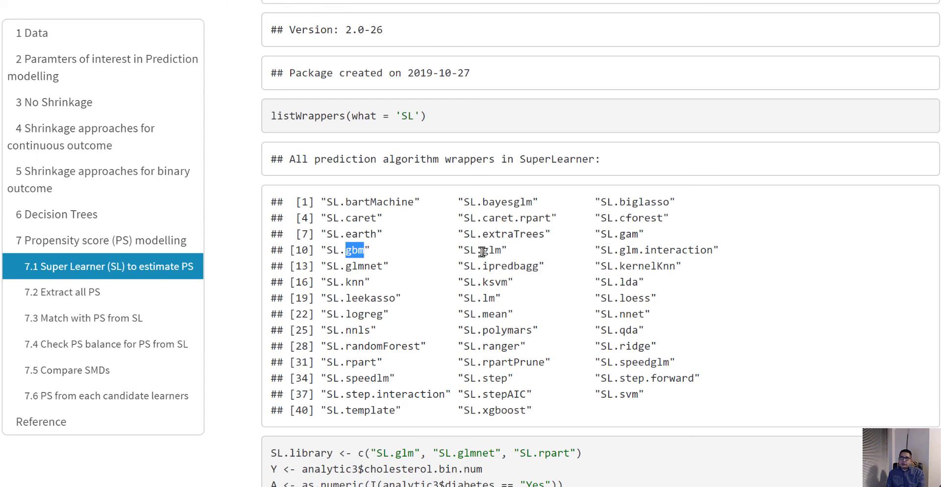
{"action": "double_click", "coordinate": [490, 250]}
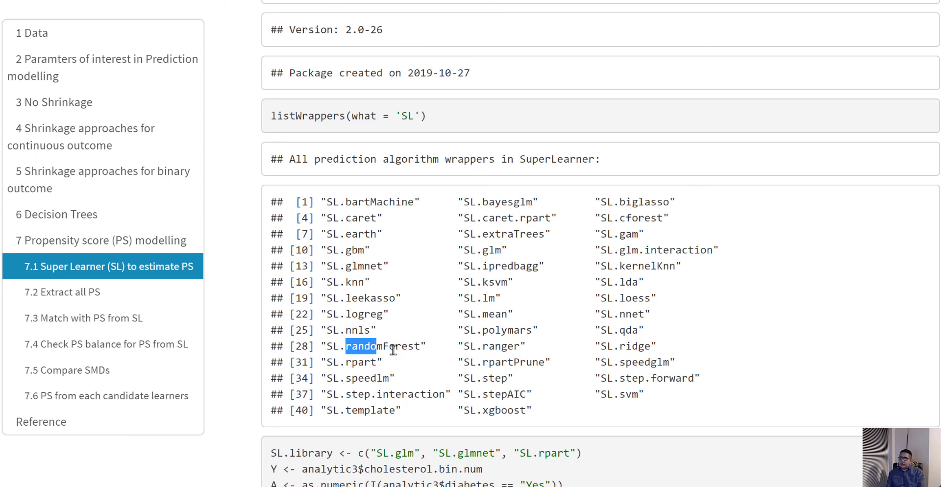
{"action": "double_click", "coordinate": [383, 345]}
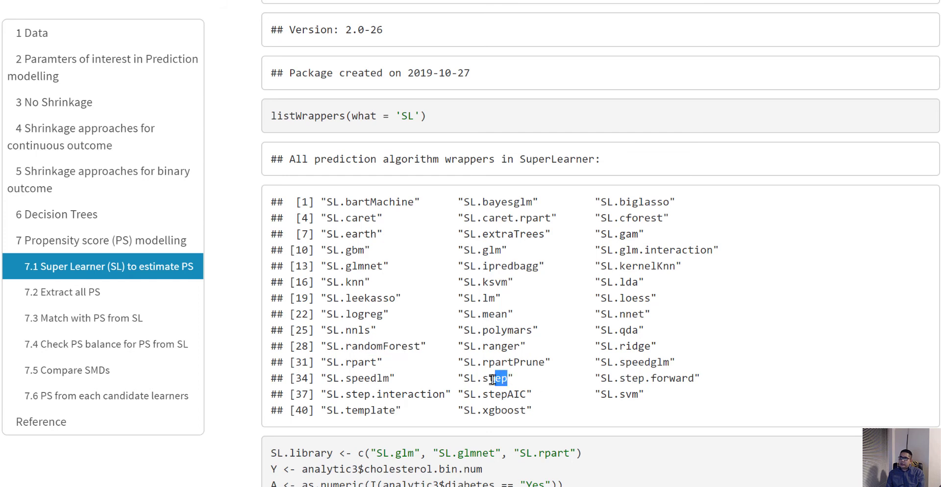
{"action": "double_click", "coordinate": [507, 394]}
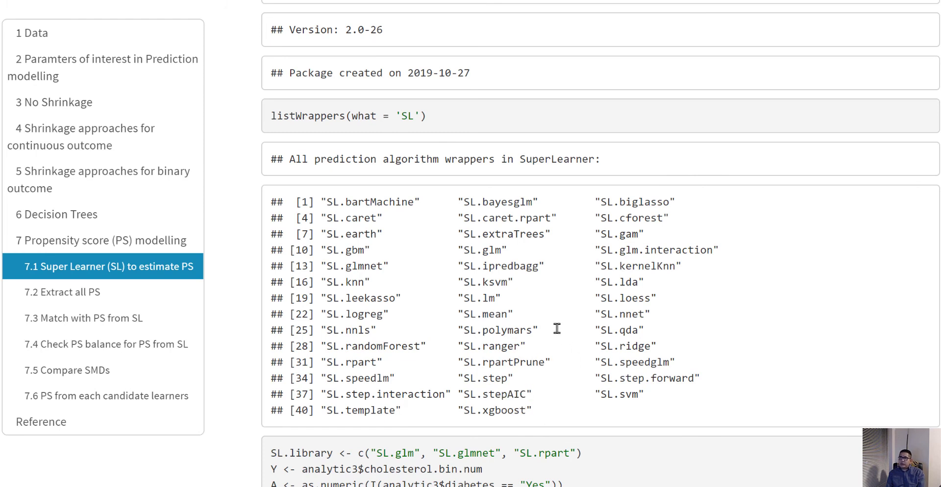
{"action": "mouse_move", "coordinate": [922, 315]}
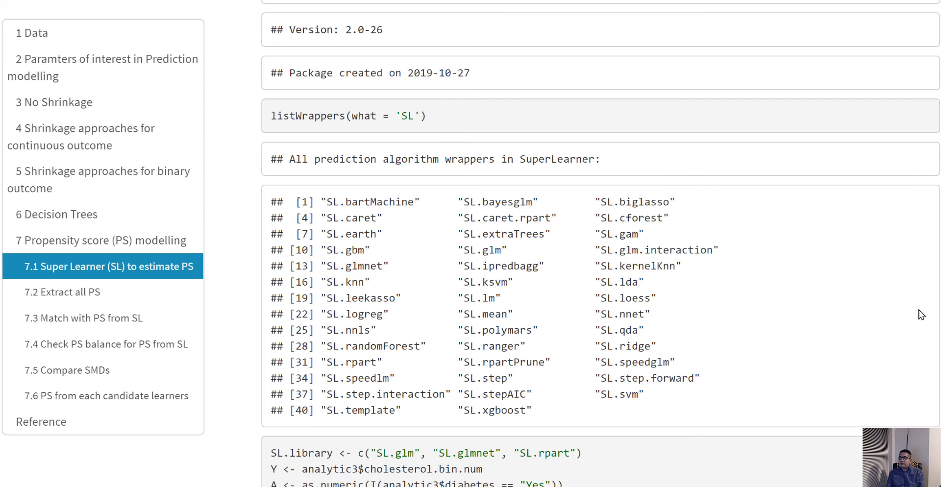
{"action": "mouse_move", "coordinate": [397, 253]}
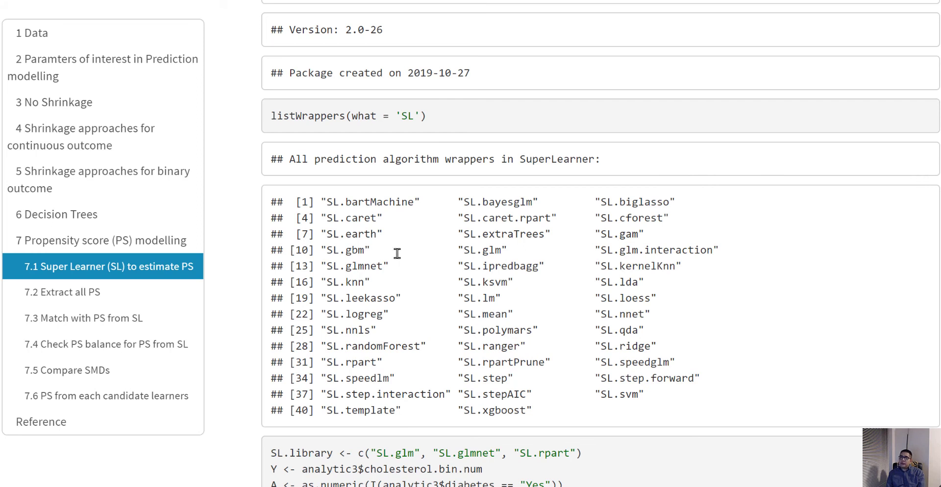
{"action": "mouse_move", "coordinate": [388, 203]}
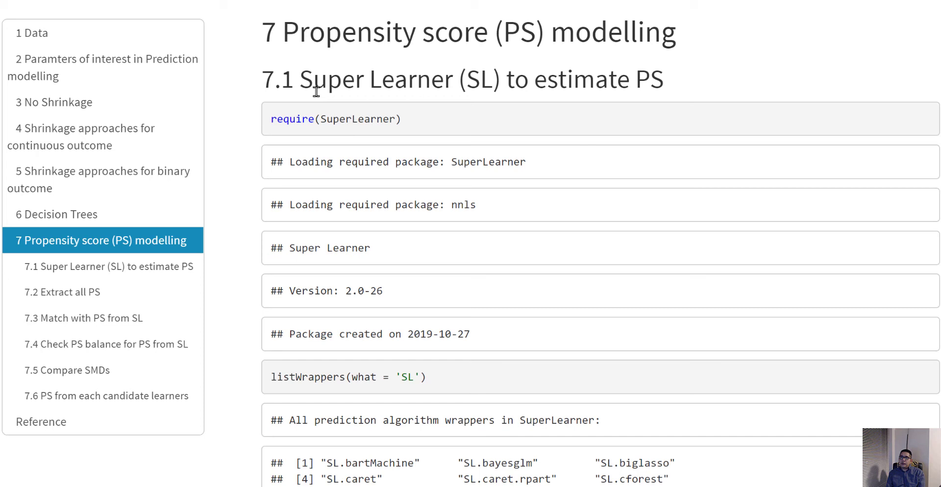
{"action": "mouse_move", "coordinate": [628, 276]}
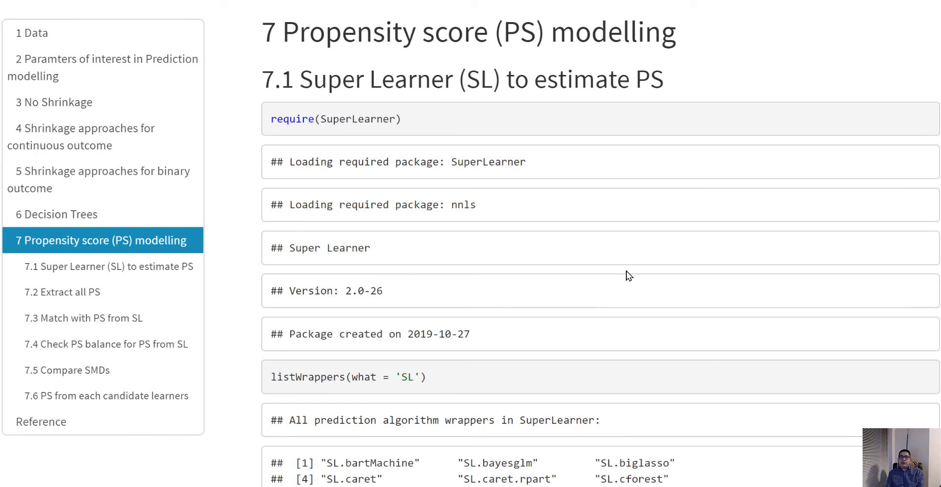
Scroll past the listWrappers output to the SL.library and CV.SuperLearner code block.
{"action": "scroll", "scroll_direction": "down", "scroll_amount": 3}
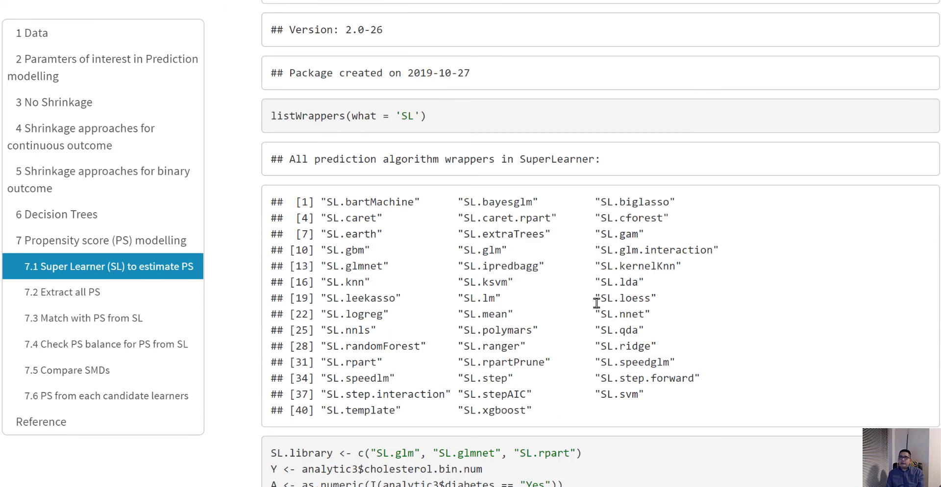
{"action": "mouse_move", "coordinate": [457, 283]}
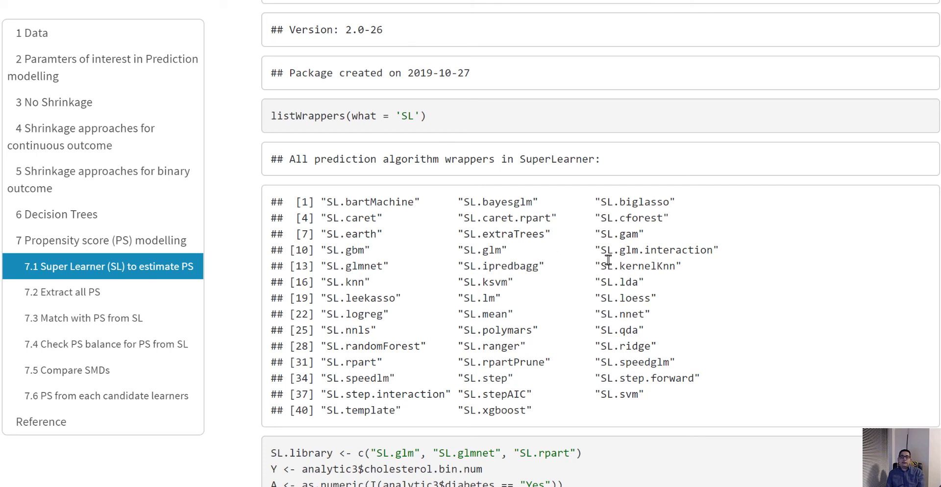
{"action": "mouse_move", "coordinate": [736, 272]}
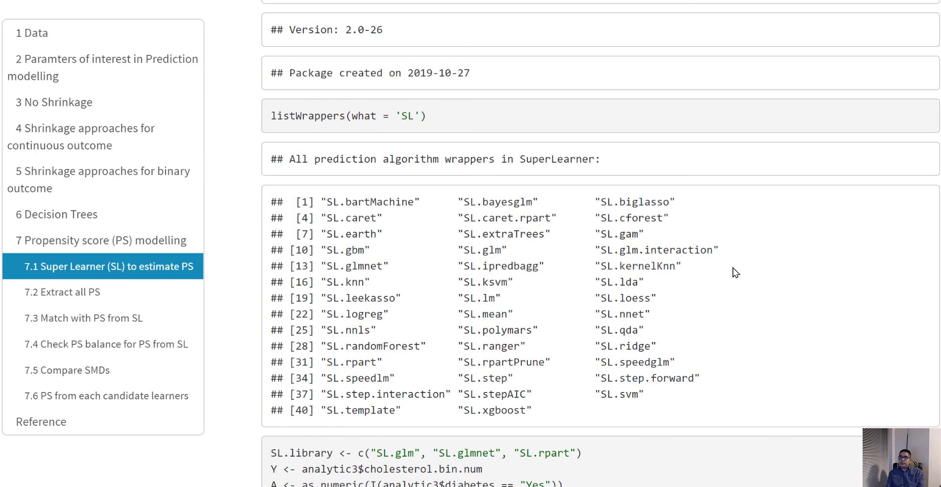
{"action": "scroll", "scroll_direction": "down", "scroll_amount": 3}
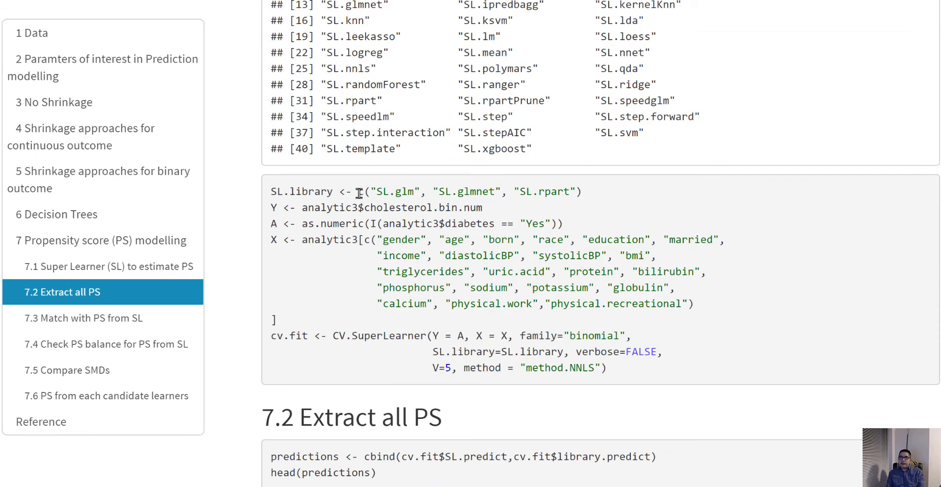
Highlight the glm, glmnet and rpart learners, treatment variable A, and covariate set X.
{"action": "left_click_drag", "start_coordinate": [358, 192], "coordinate": [581, 191]}
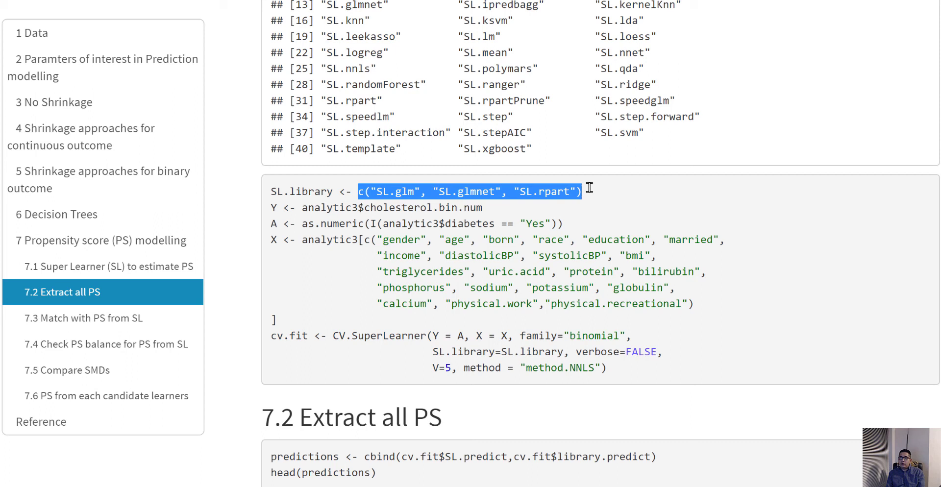
{"action": "mouse_move", "coordinate": [400, 194]}
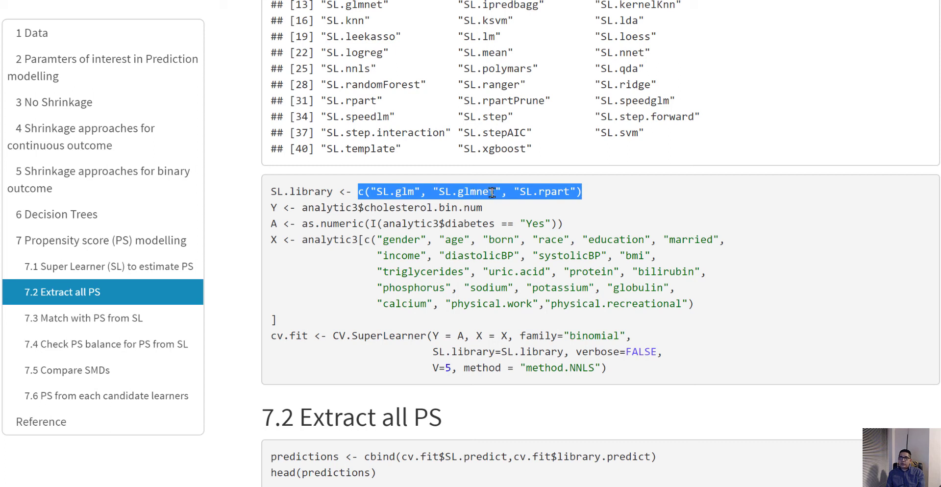
{"action": "mouse_move", "coordinate": [549, 195]}
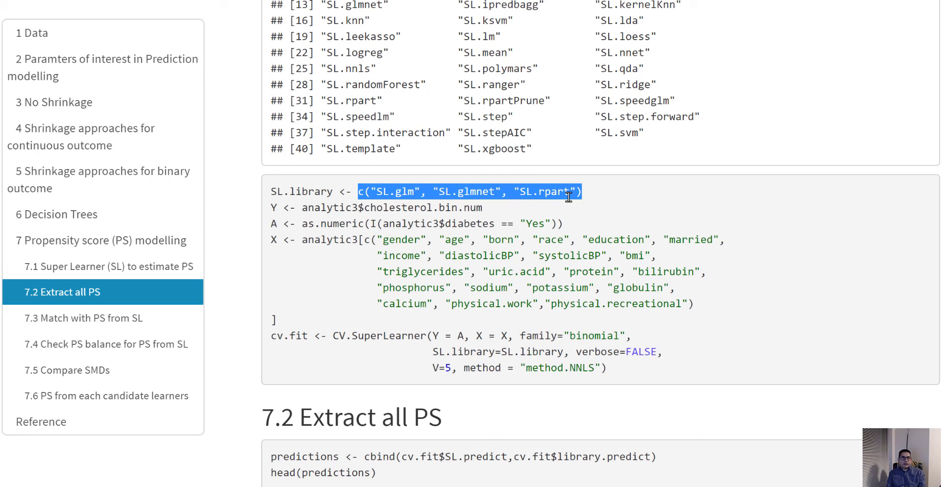
{"action": "mouse_move", "coordinate": [606, 198]}
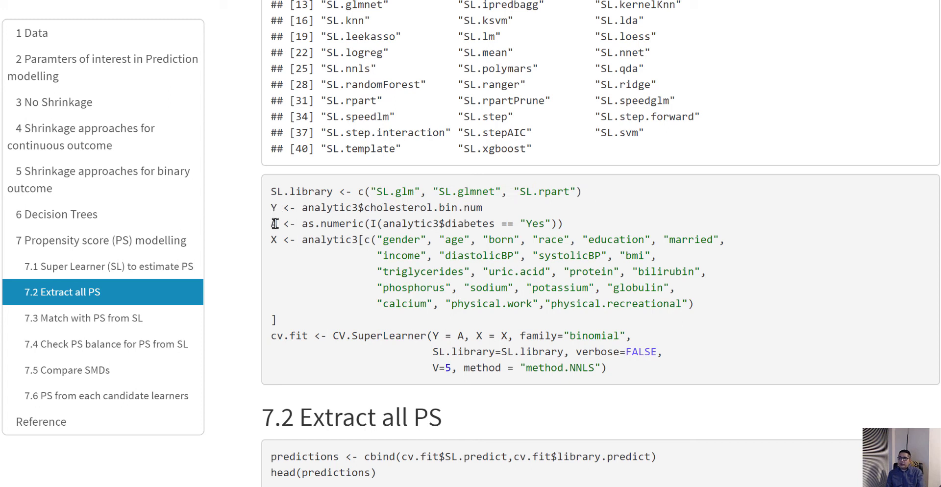
{"action": "double_click", "coordinate": [274, 223]}
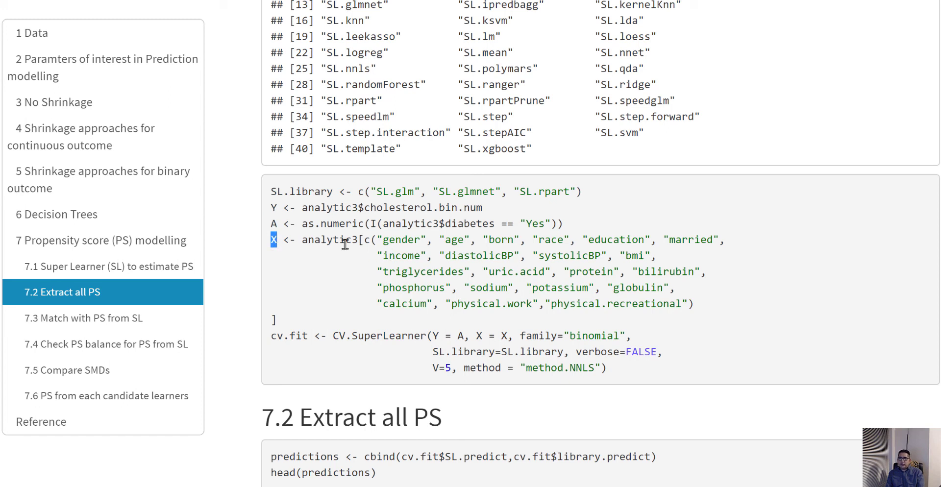
{"action": "left_click_drag", "start_coordinate": [270, 208], "coordinate": [583, 304]}
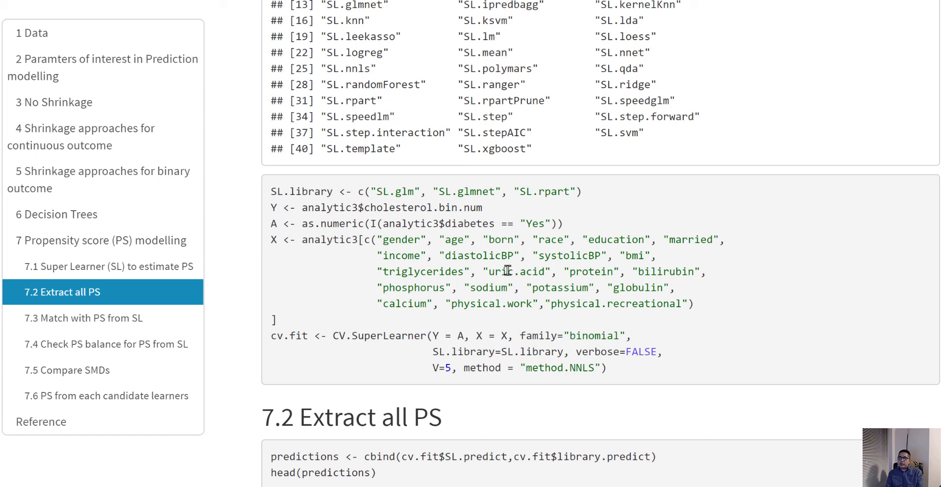
{"action": "mouse_move", "coordinate": [361, 208]}
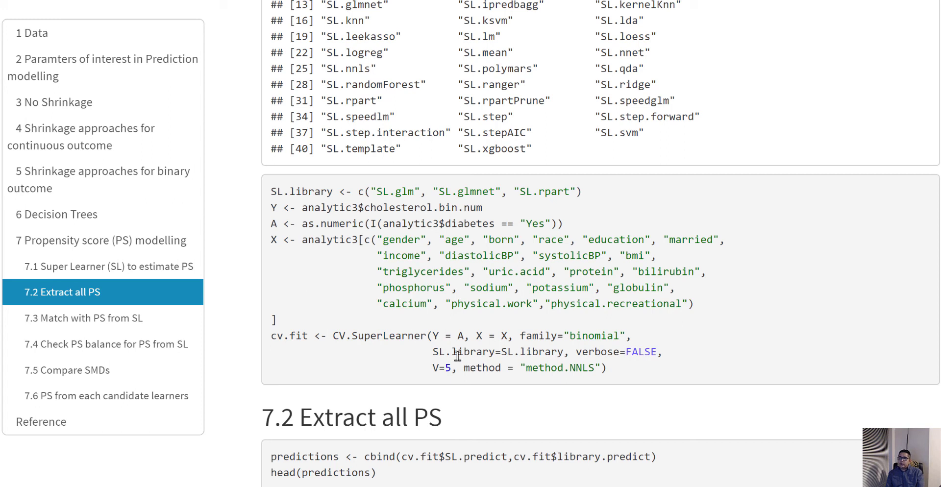
{"action": "mouse_move", "coordinate": [276, 225]}
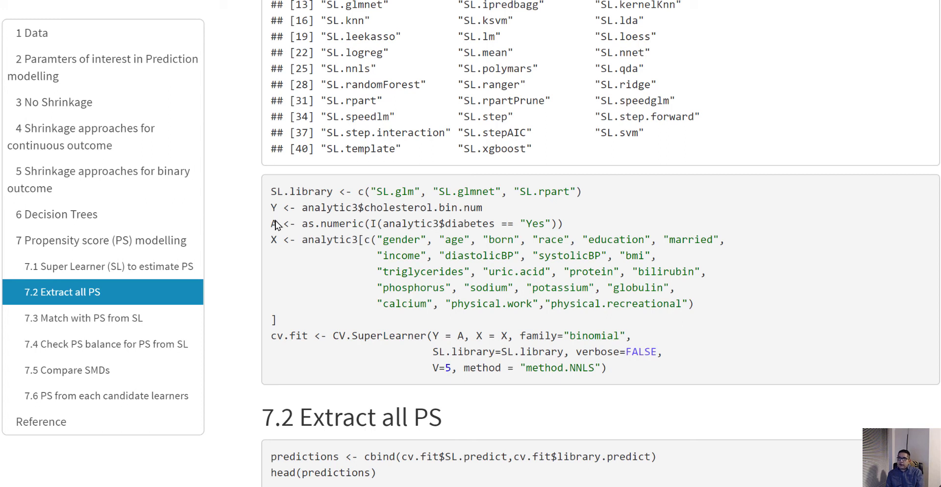
{"action": "mouse_move", "coordinate": [437, 337]}
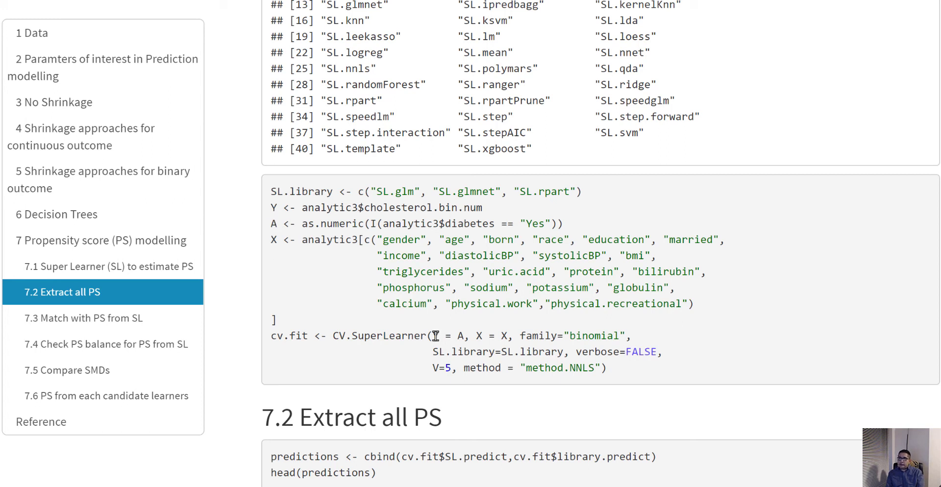
{"action": "left_click_drag", "start_coordinate": [433, 335], "coordinate": [512, 336]}
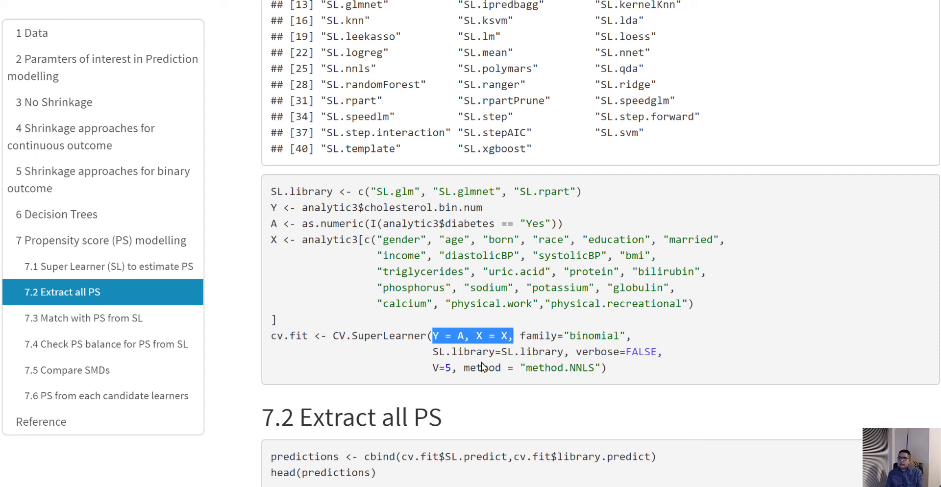
{"action": "mouse_move", "coordinate": [337, 336]}
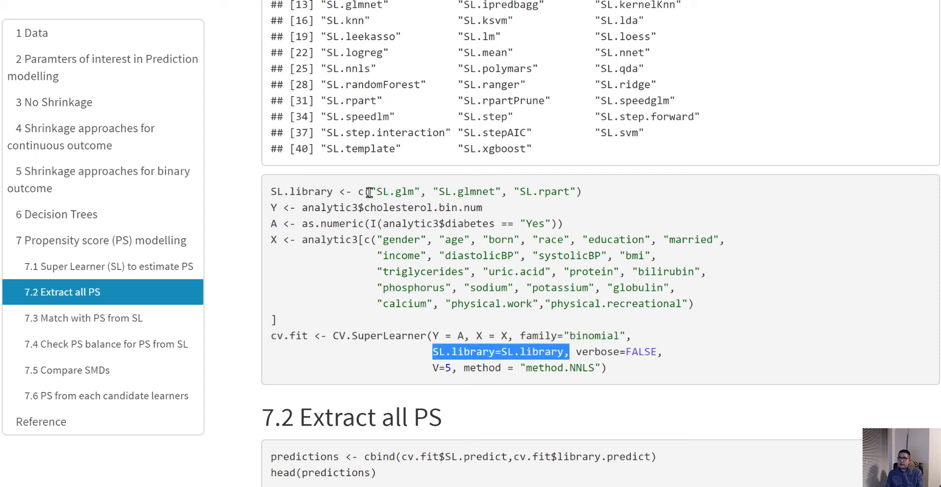
{"action": "left_click_drag", "start_coordinate": [372, 191], "coordinate": [582, 191]}
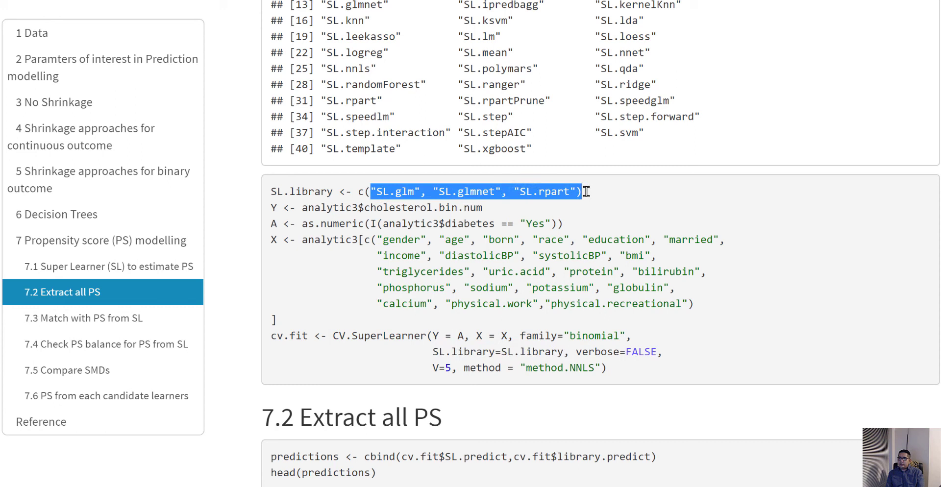
{"action": "mouse_move", "coordinate": [517, 243]}
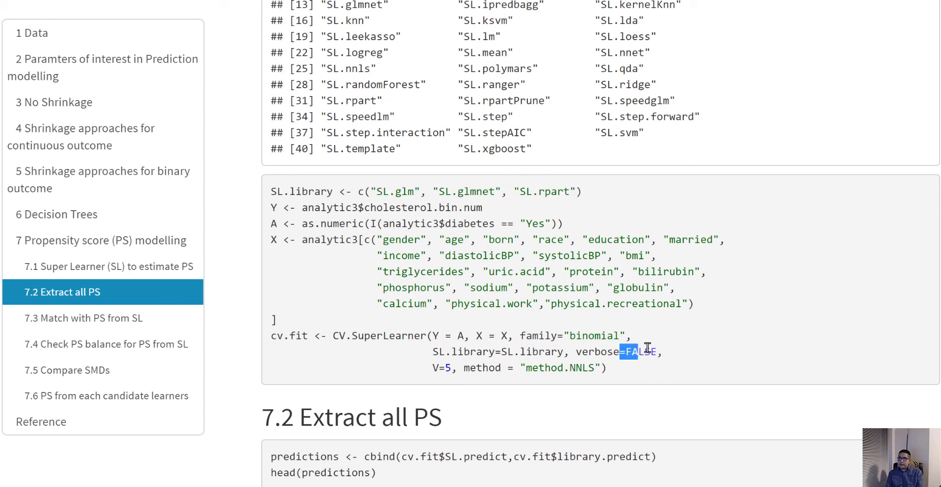
{"action": "left_click_drag", "start_coordinate": [620, 353], "coordinate": [657, 352]}
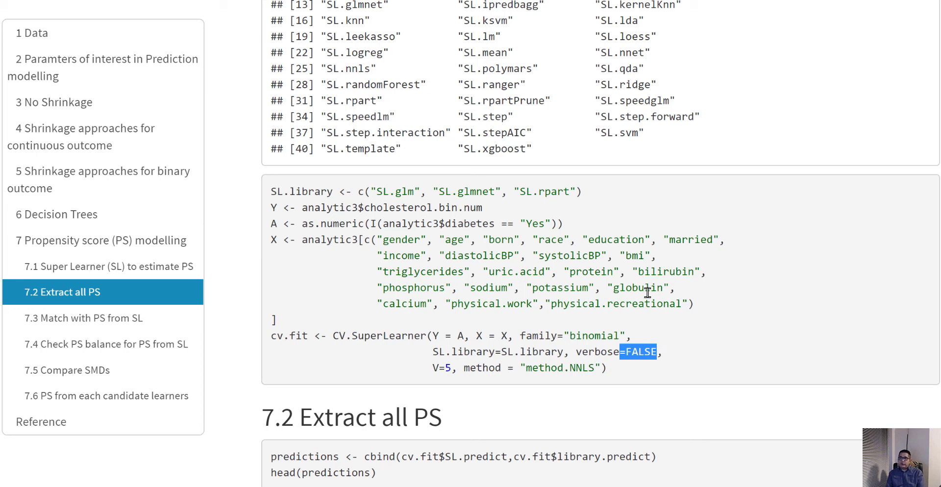
{"action": "mouse_move", "coordinate": [848, 332]}
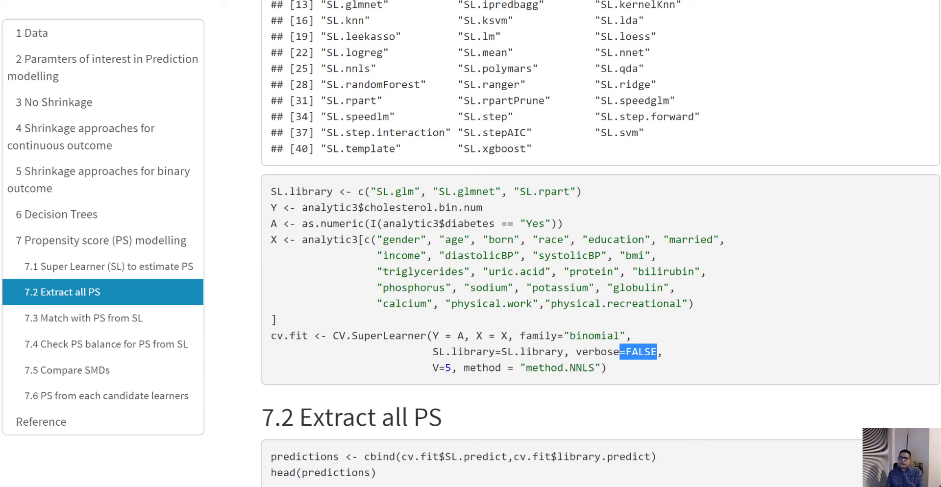
{"action": "mouse_move", "coordinate": [659, 381]}
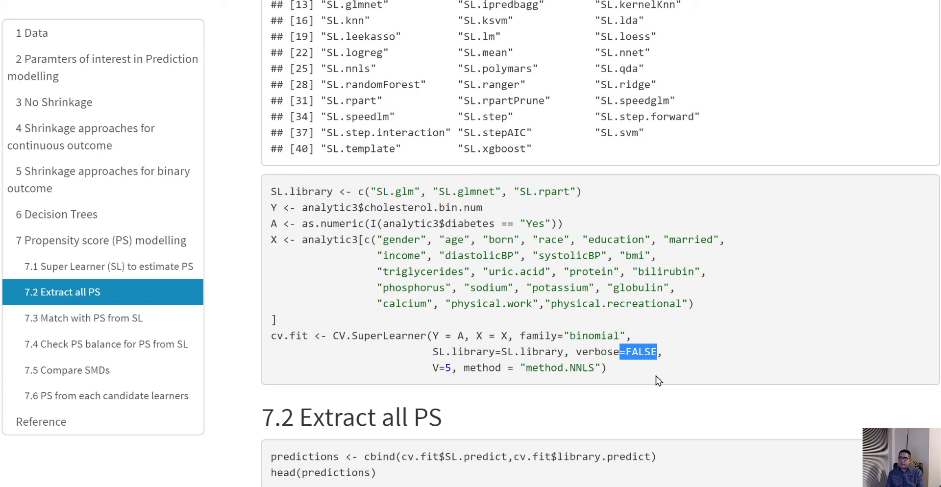
{"action": "scroll", "scroll_direction": "down", "scroll_amount": 3}
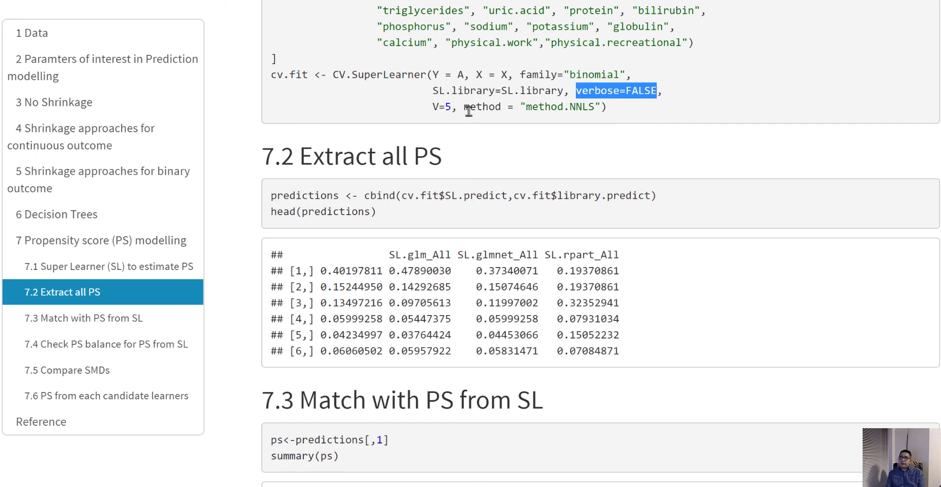
{"action": "double_click", "coordinate": [442, 107]}
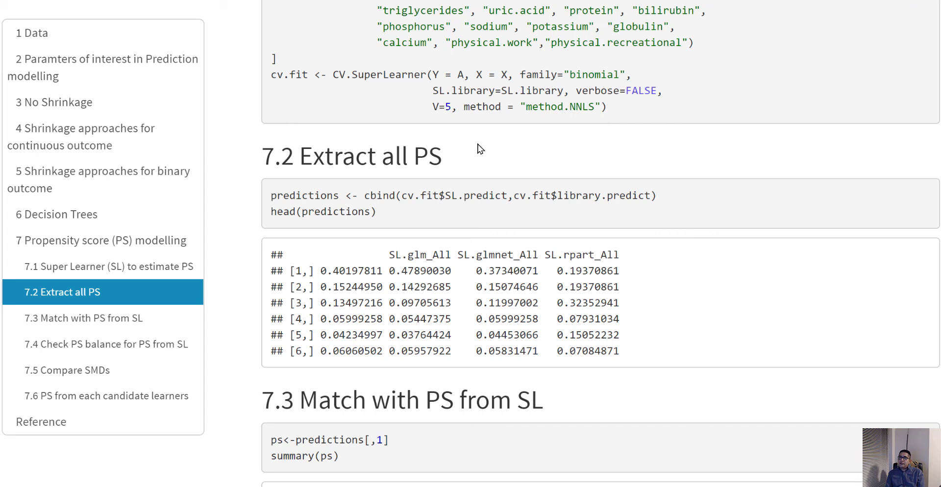
{"action": "mouse_move", "coordinate": [425, 198]}
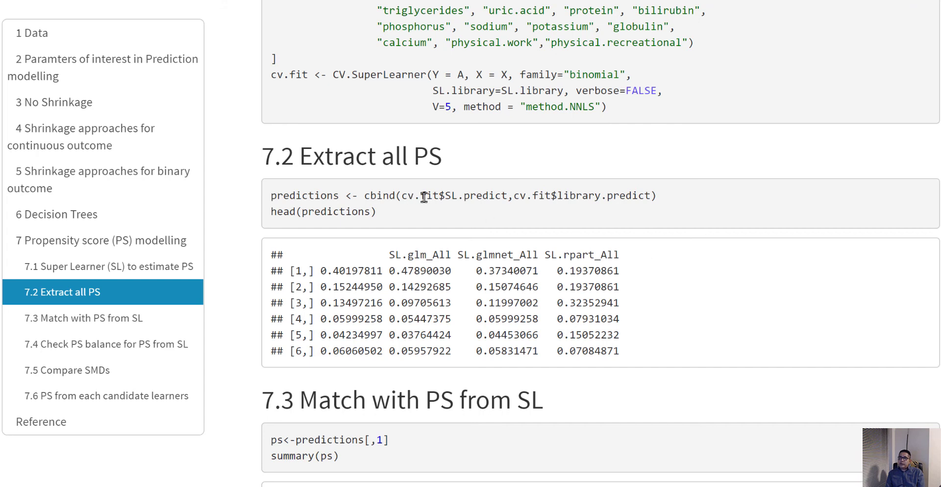
{"action": "mouse_move", "coordinate": [395, 196]}
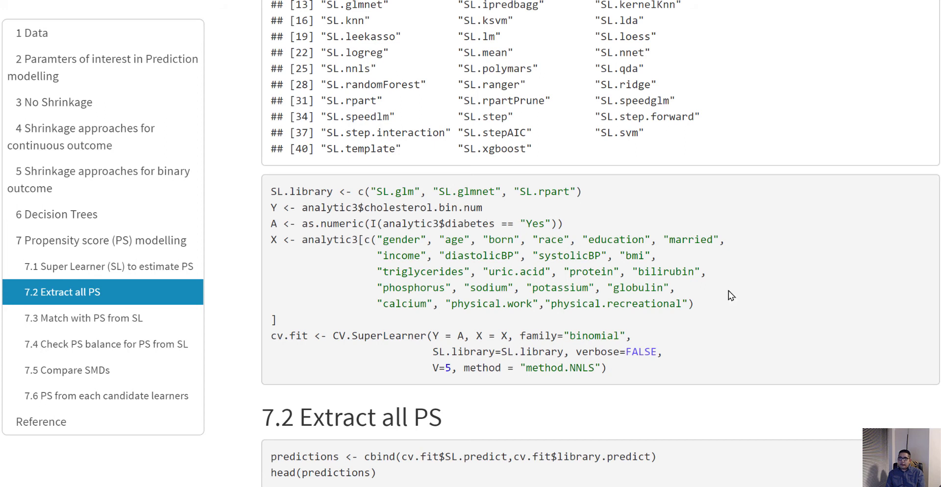
Scroll to section 7.2 Extract all PS and highlight head in the code.
{"action": "scroll", "scroll_direction": "down", "scroll_amount": 3}
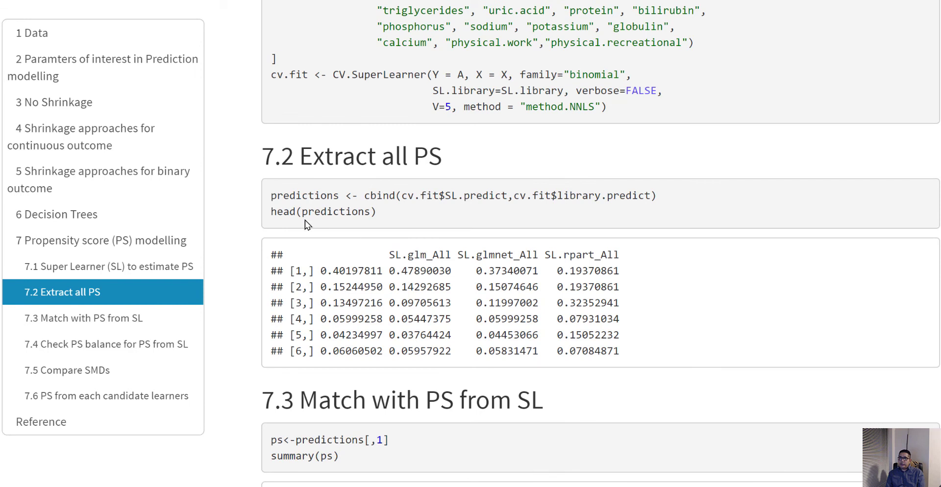
{"action": "double_click", "coordinate": [282, 211]}
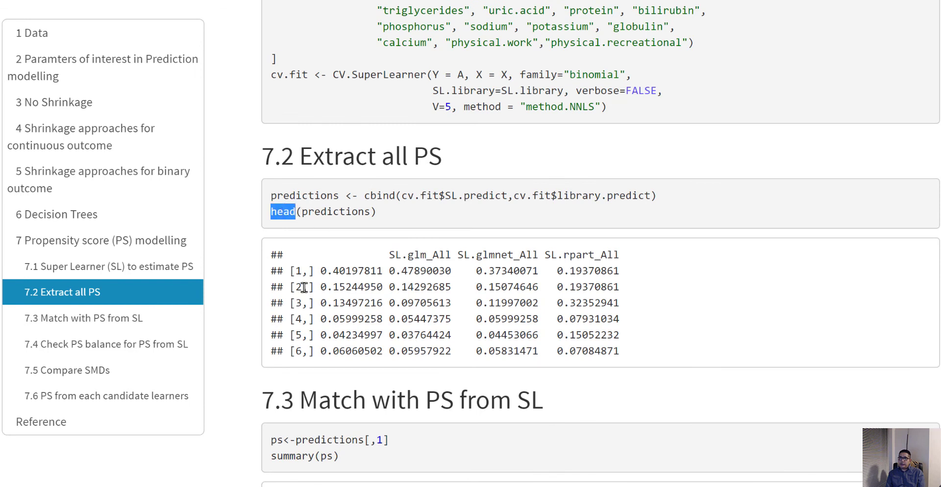
{"action": "mouse_move", "coordinate": [455, 328]}
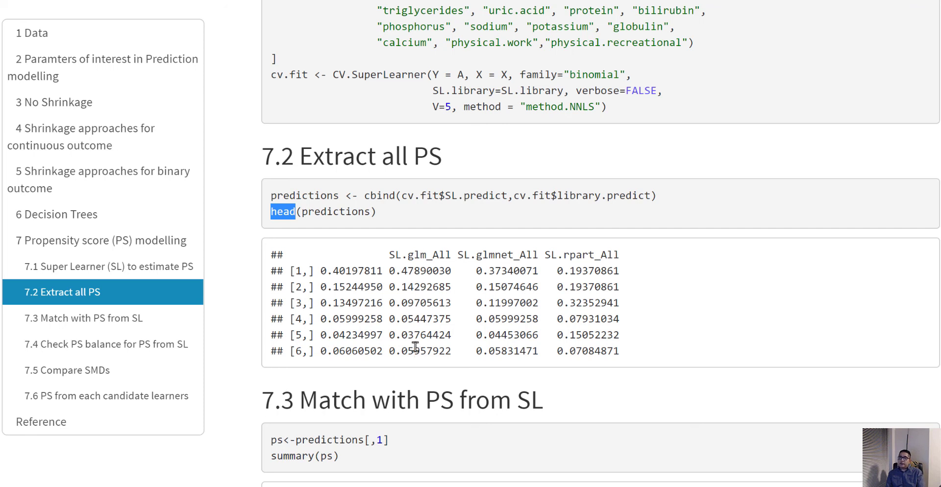
{"action": "mouse_move", "coordinate": [504, 349]}
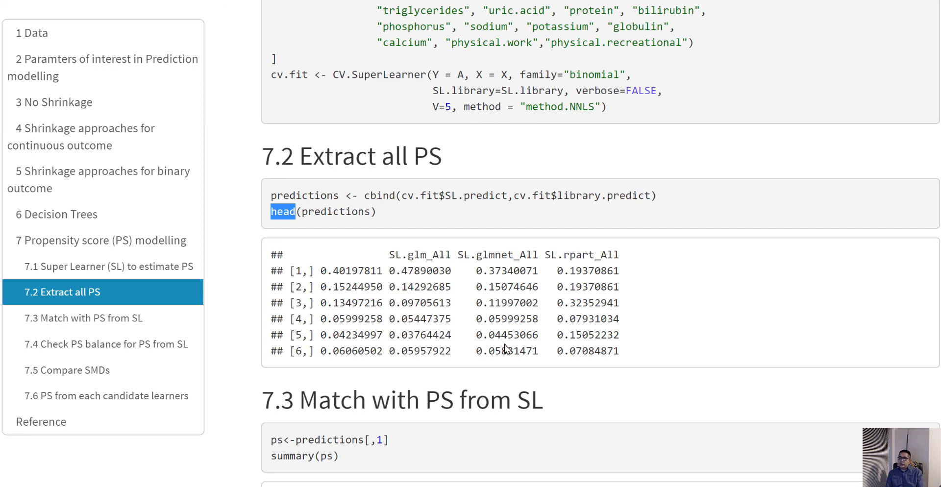
{"action": "mouse_move", "coordinate": [586, 271]}
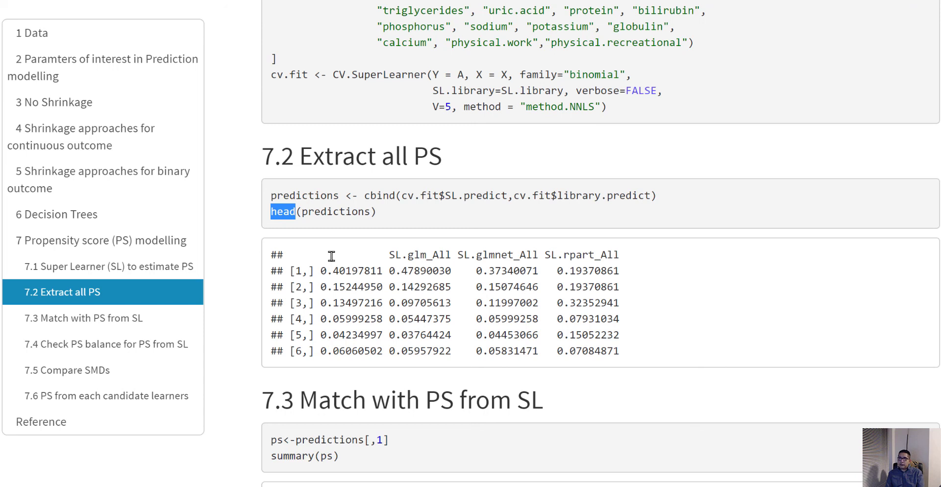
{"action": "mouse_move", "coordinate": [340, 266]}
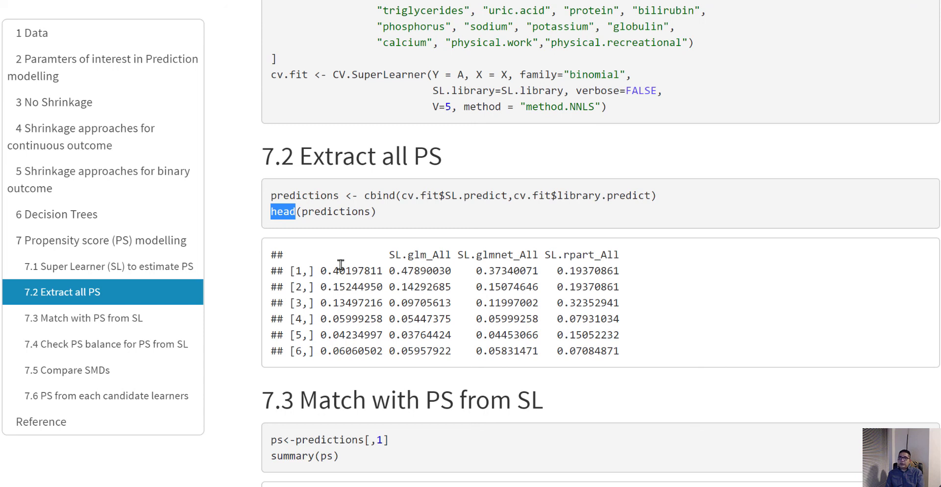
{"action": "mouse_move", "coordinate": [342, 292]}
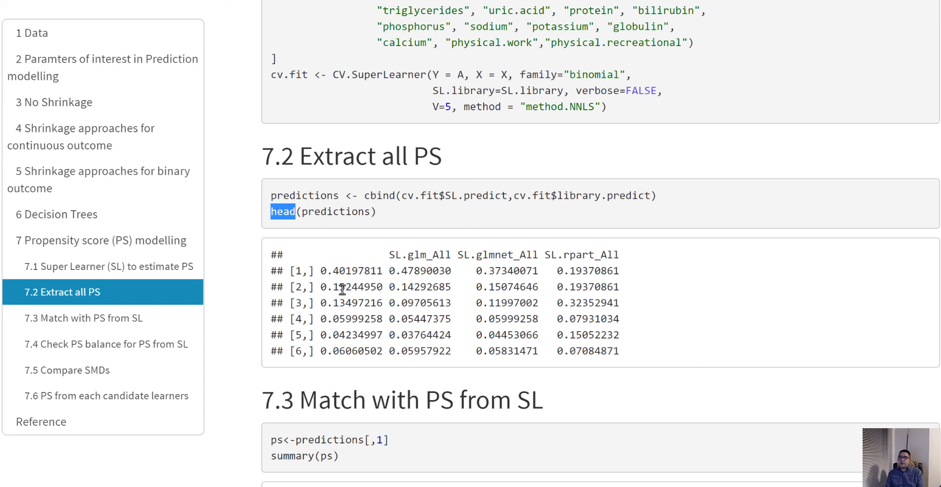
{"action": "mouse_move", "coordinate": [431, 307]}
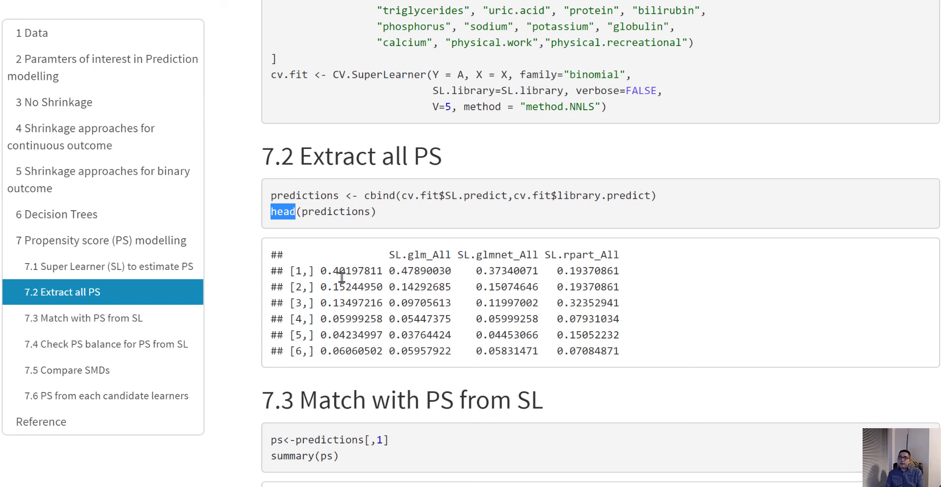
{"action": "mouse_move", "coordinate": [342, 267]}
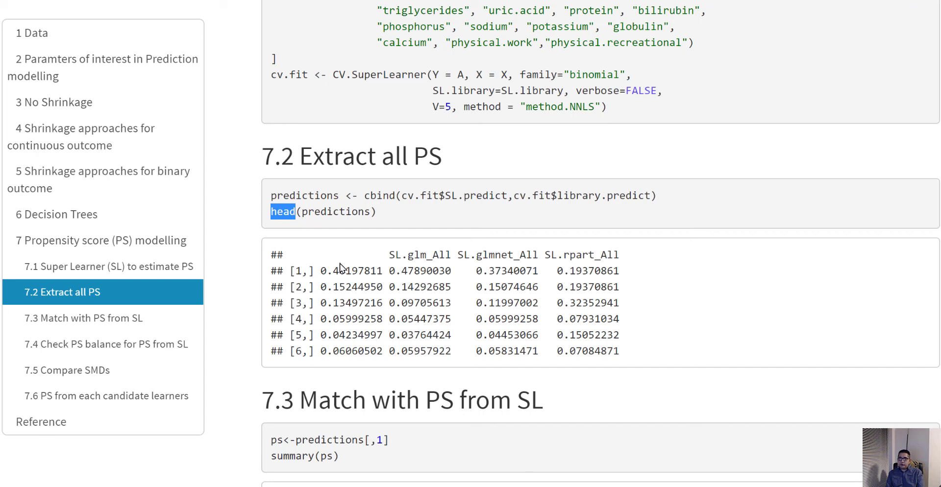
{"action": "mouse_move", "coordinate": [526, 269]}
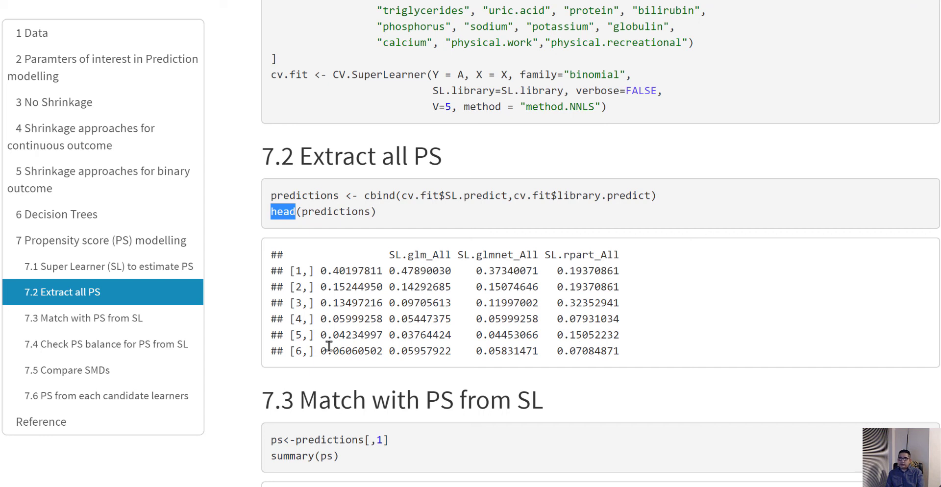
Scroll to section 7.3 Match with PS from SL and highlight the ps variable.
{"action": "scroll", "scroll_direction": "down", "scroll_amount": 3}
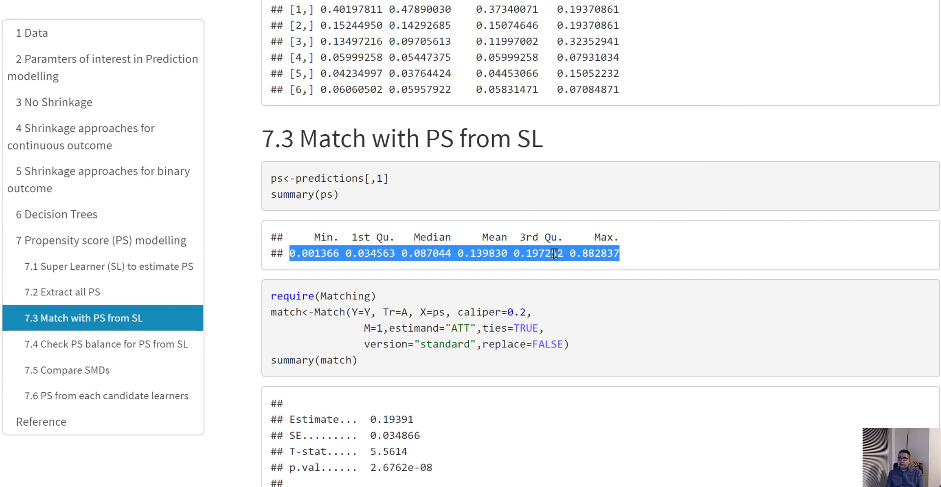
{"action": "mouse_move", "coordinate": [659, 262]}
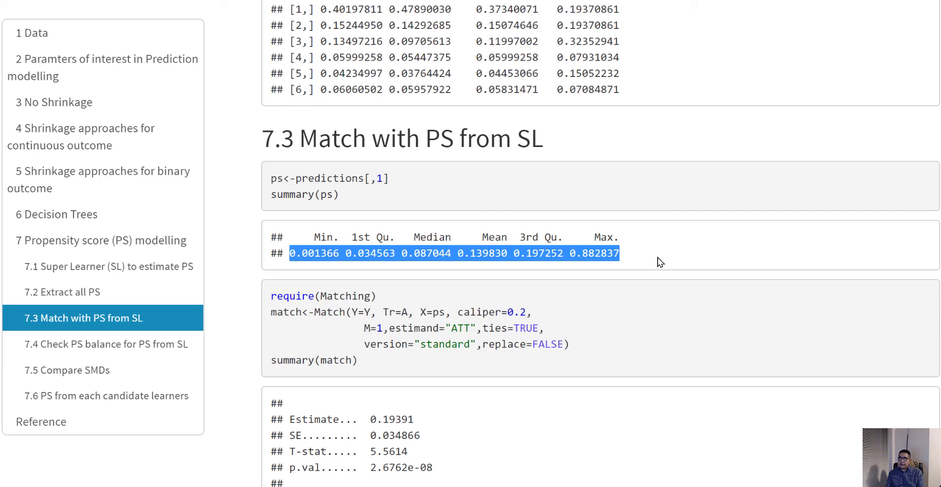
{"action": "double_click", "coordinate": [334, 296]}
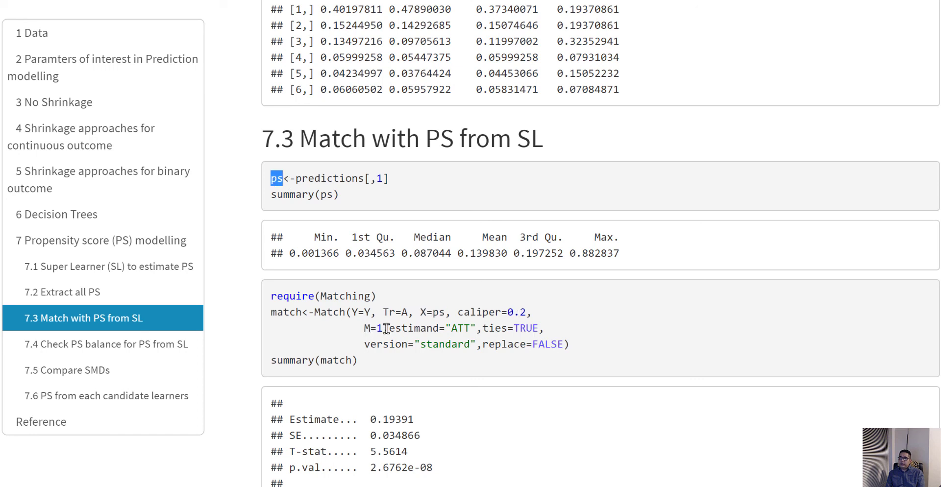
{"action": "mouse_move", "coordinate": [590, 335]}
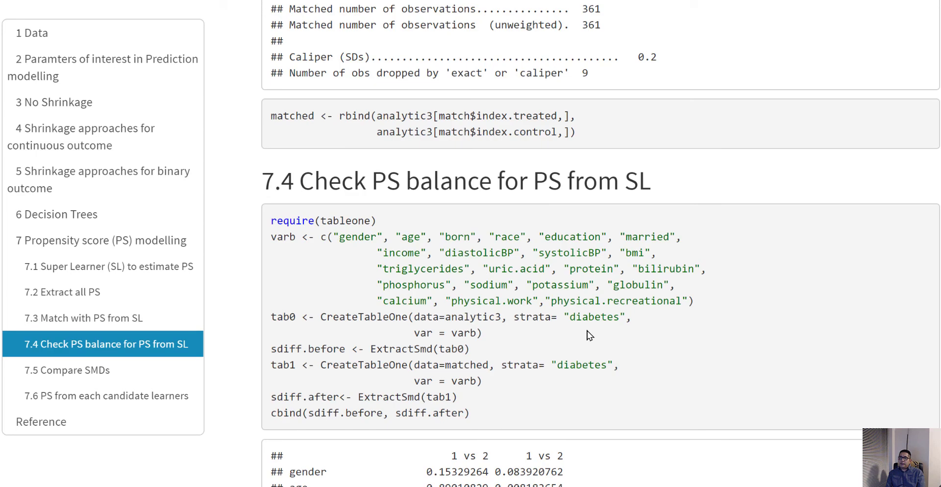
{"action": "mouse_move", "coordinate": [400, 314]}
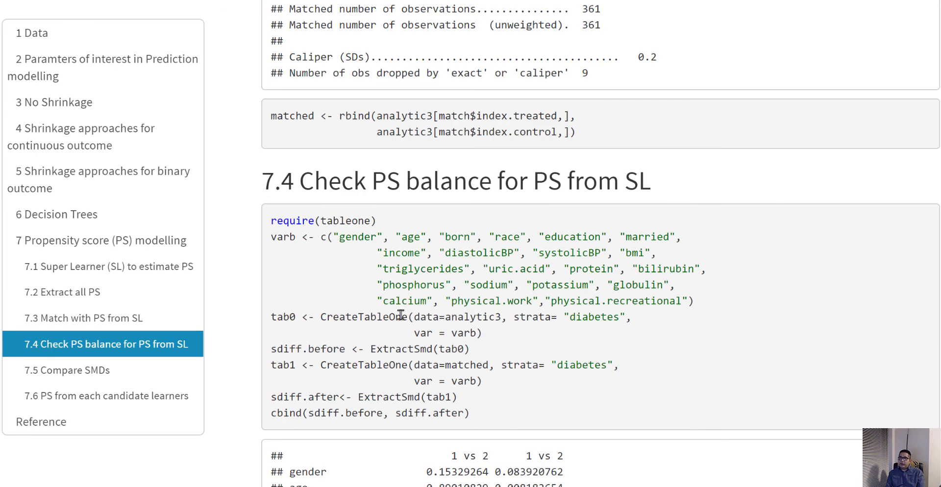
Mark two entries in the 7.4 SMD table, then scroll to section 7.5 Compare SMDs.
{"action": "double_click", "coordinate": [363, 317]}
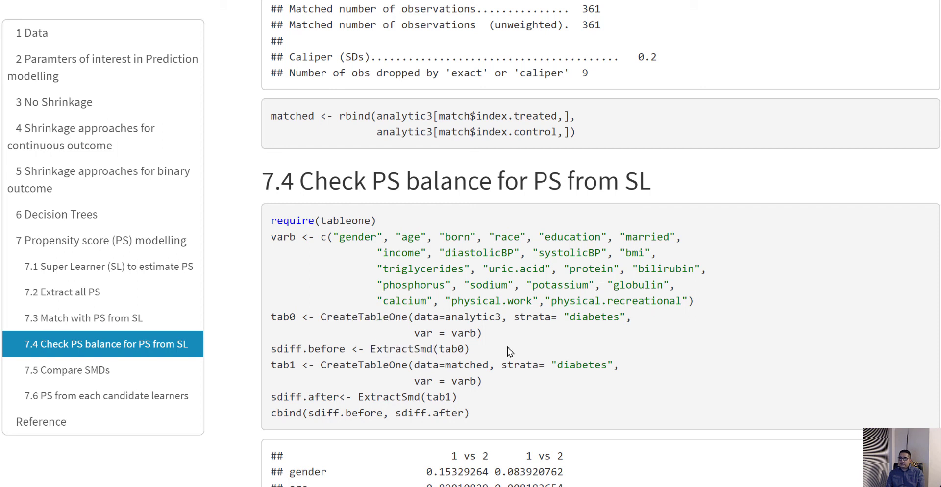
{"action": "double_click", "coordinate": [342, 413]}
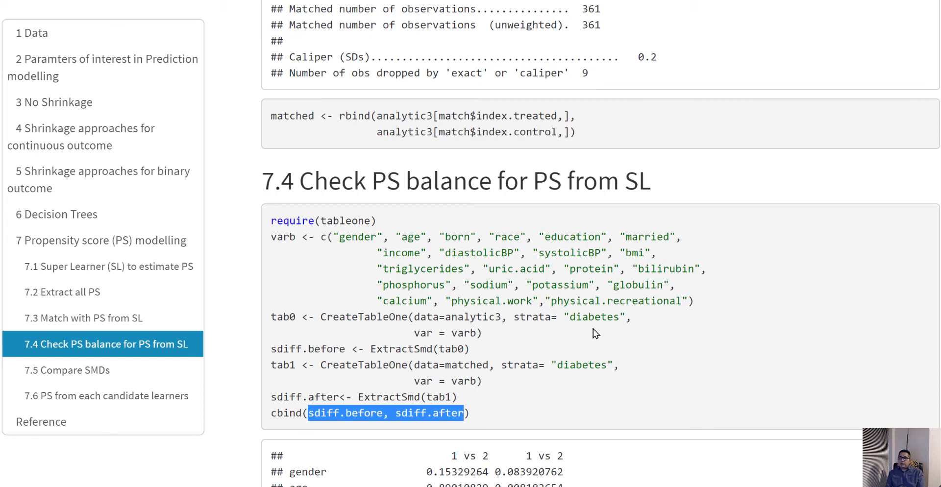
{"action": "scroll", "scroll_direction": "down", "scroll_amount": 3}
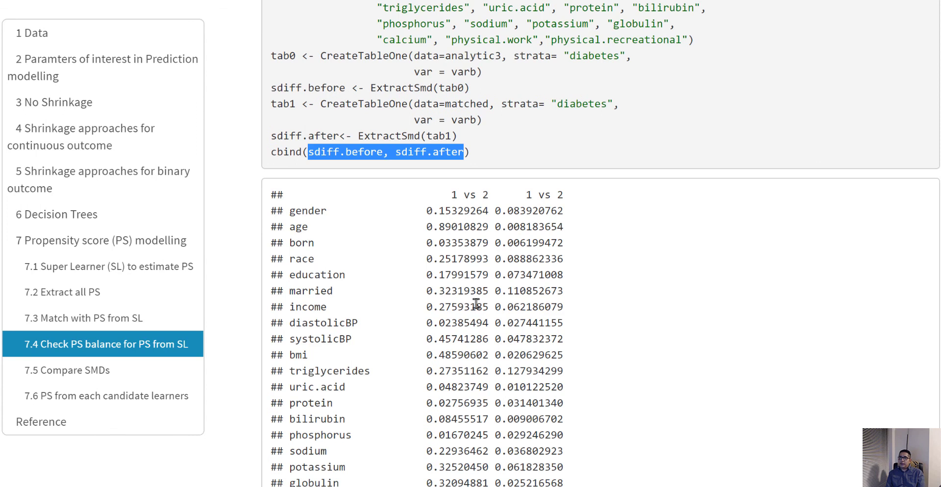
{"action": "scroll", "scroll_direction": "down", "scroll_amount": 3}
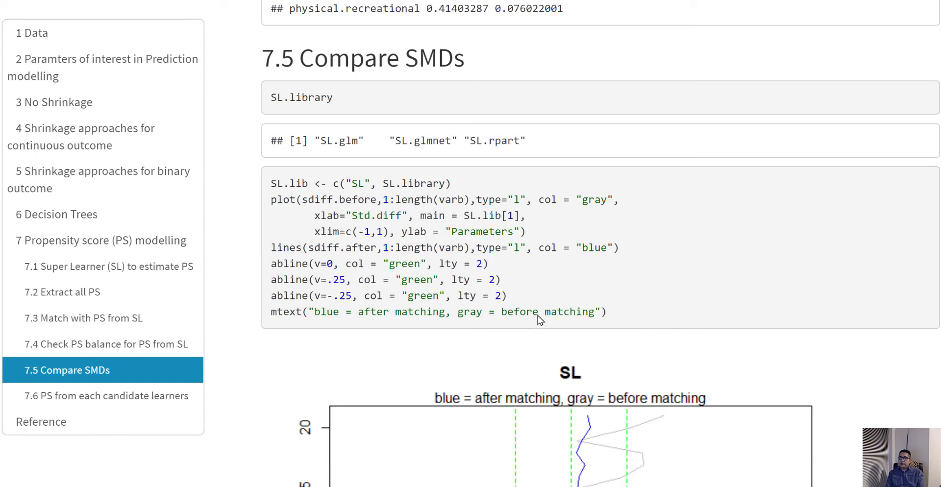
Scroll until the whole SL Std.diff vs Parameters plot is visible.
{"action": "scroll", "scroll_direction": "down", "scroll_amount": 3}
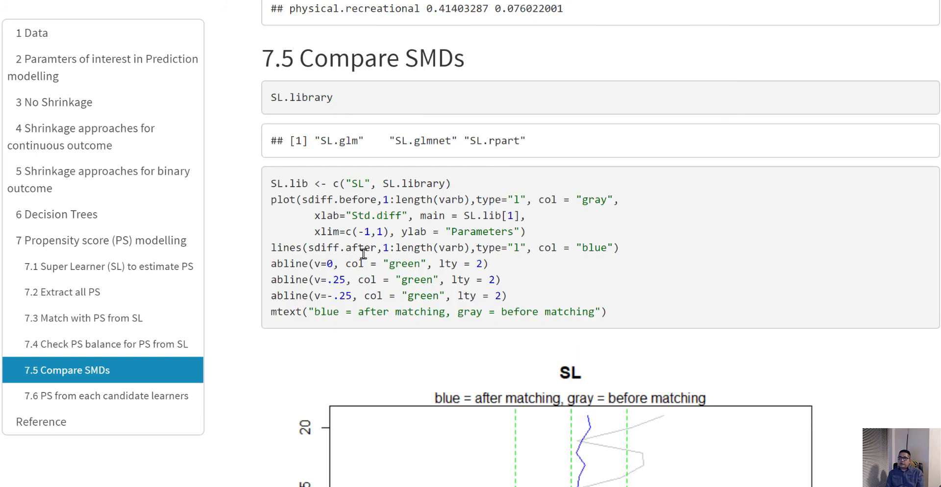
{"action": "scroll", "scroll_direction": "down", "scroll_amount": 3}
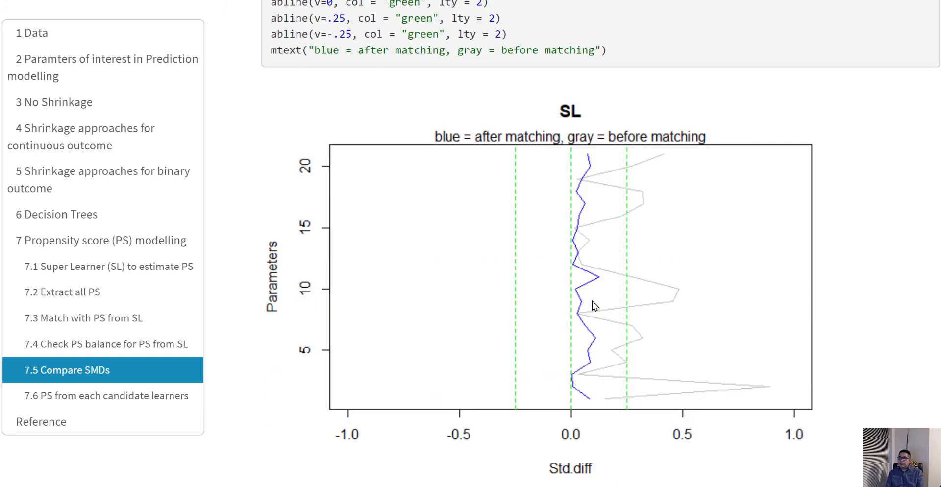
{"action": "mouse_move", "coordinate": [631, 290]}
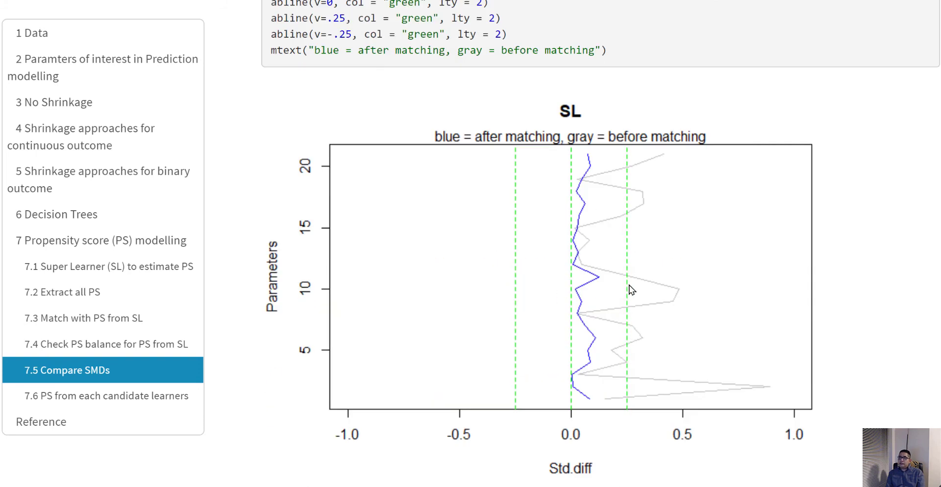
{"action": "mouse_move", "coordinate": [604, 272]}
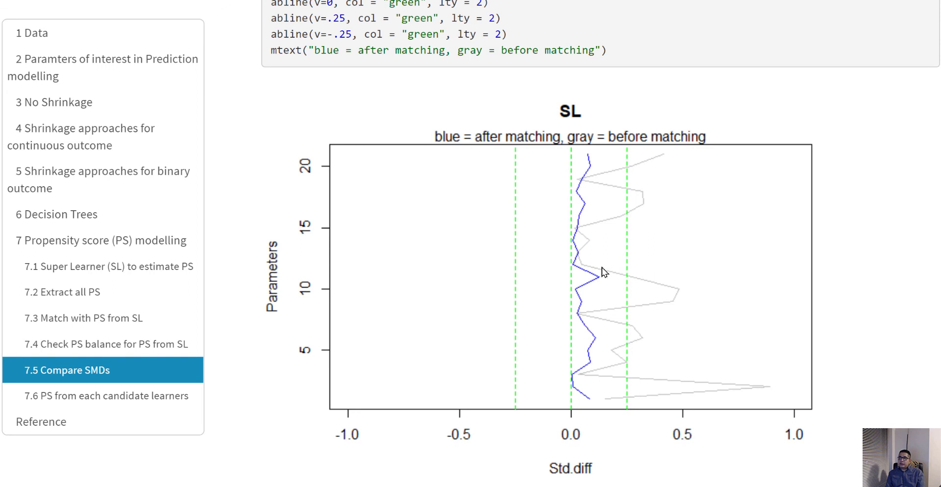
{"action": "mouse_move", "coordinate": [518, 172]}
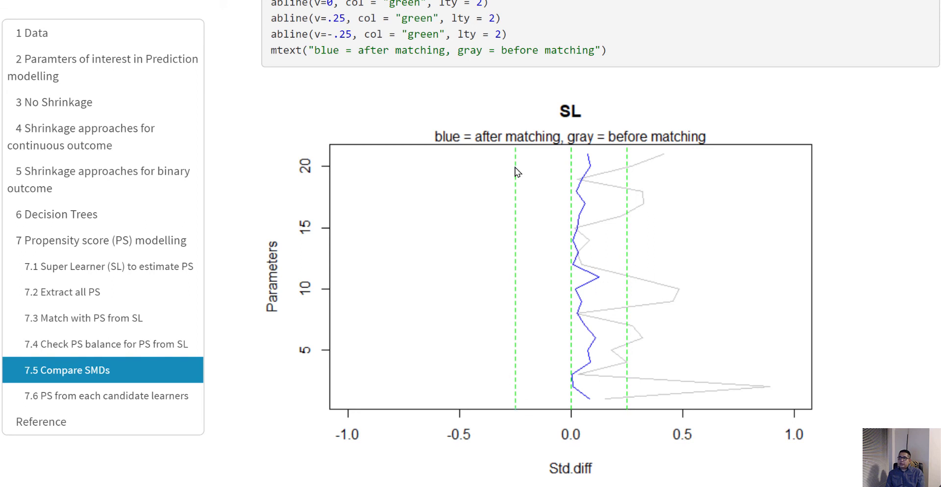
{"action": "mouse_move", "coordinate": [568, 369]}
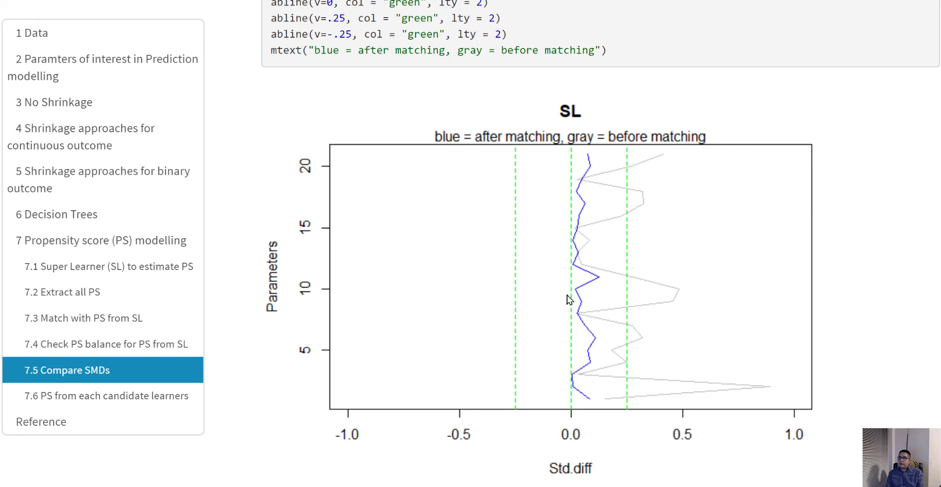
{"action": "mouse_move", "coordinate": [636, 147]}
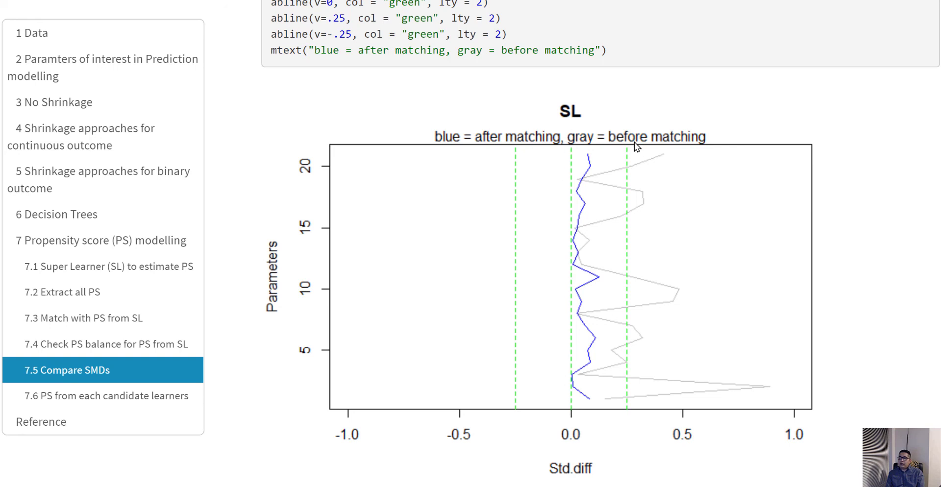
{"action": "mouse_move", "coordinate": [626, 379]}
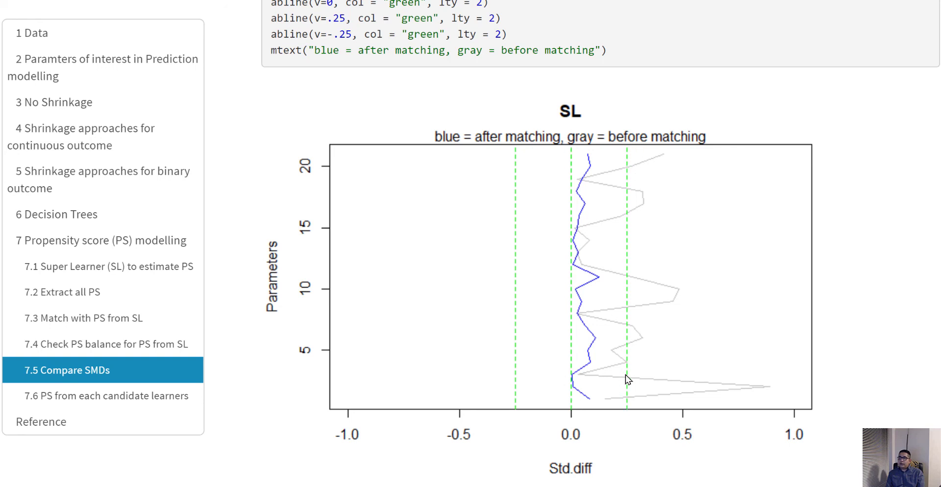
{"action": "mouse_move", "coordinate": [516, 322]}
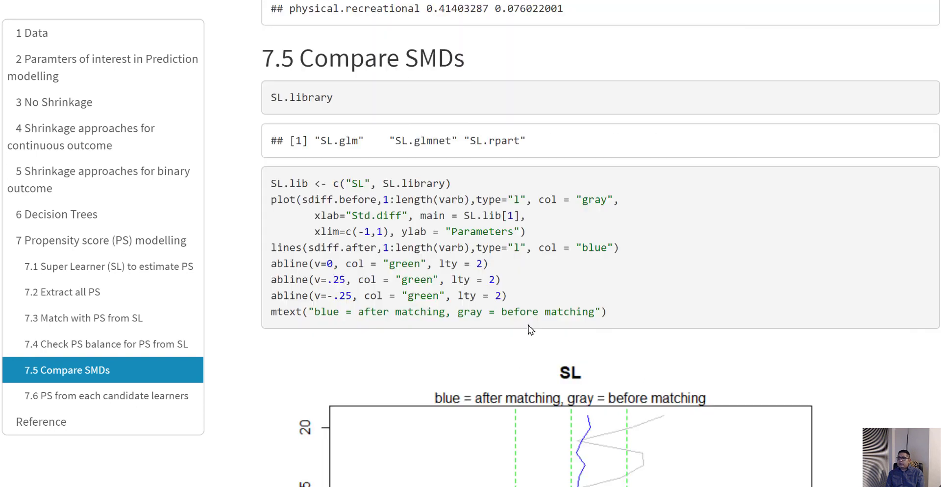
Highlight the 0.25 abline threshold, then scroll down to section 7.6 on candidate learners.
{"action": "double_click", "coordinate": [337, 279]}
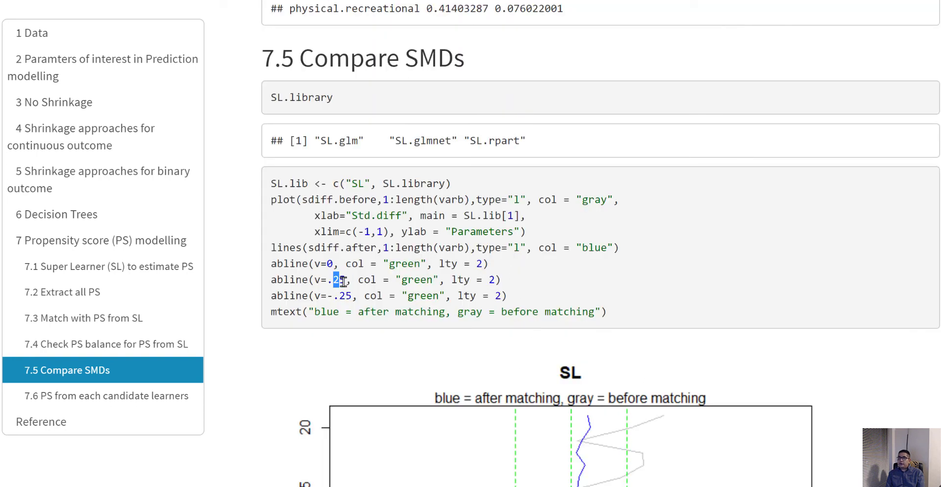
{"action": "scroll", "scroll_direction": "down", "scroll_amount": 3}
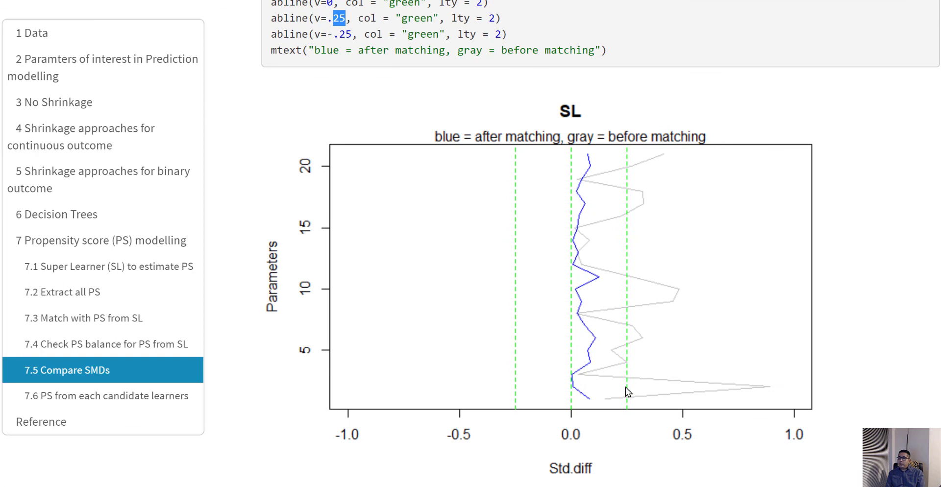
{"action": "mouse_move", "coordinate": [644, 384]}
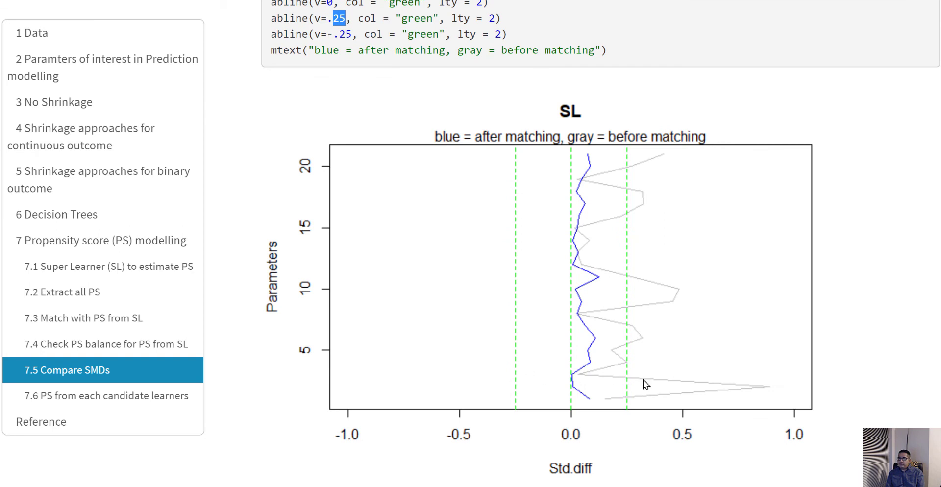
{"action": "mouse_move", "coordinate": [620, 396]}
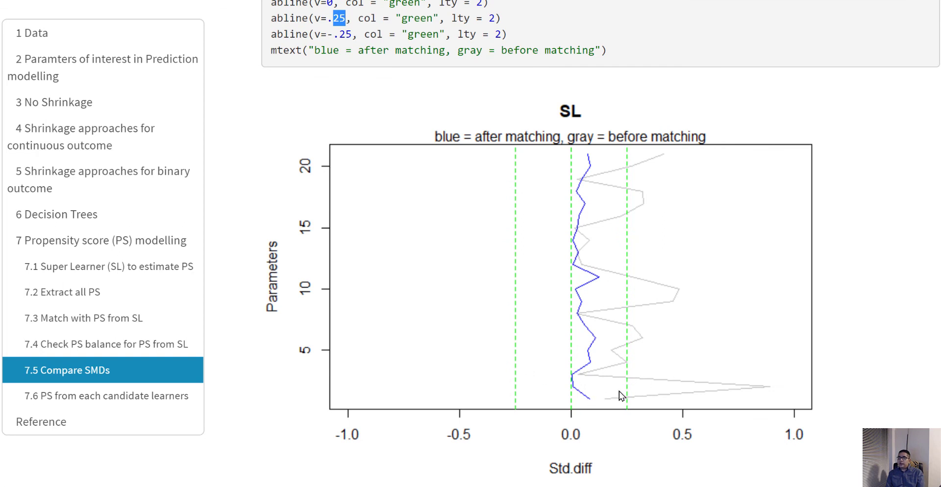
{"action": "mouse_move", "coordinate": [612, 165]}
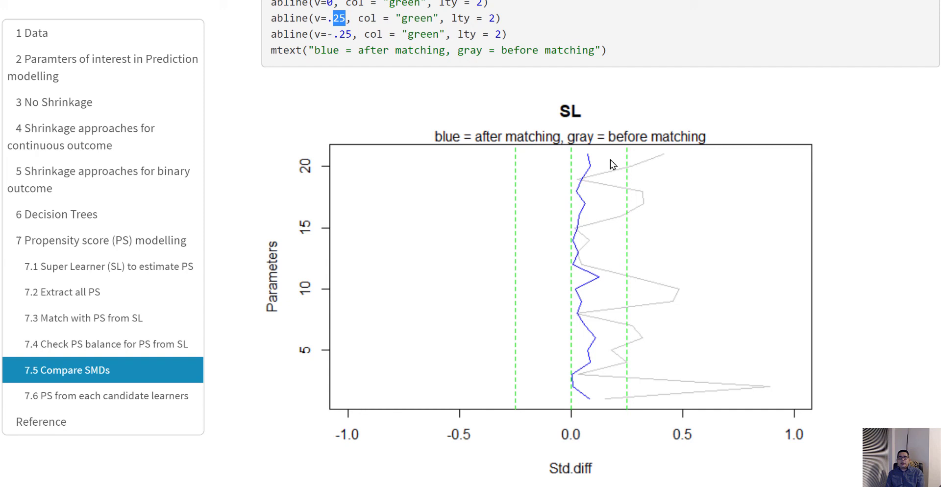
{"action": "mouse_move", "coordinate": [578, 312]}
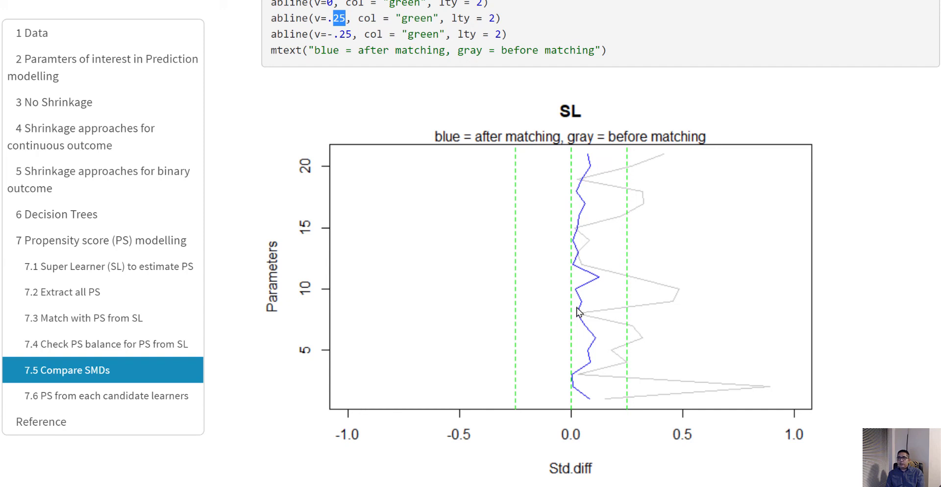
{"action": "mouse_move", "coordinate": [626, 388]}
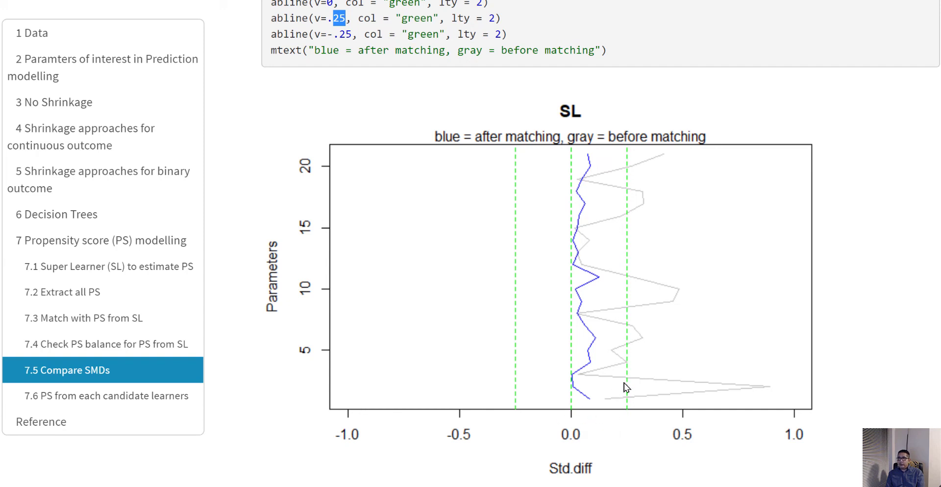
{"action": "mouse_move", "coordinate": [575, 372]}
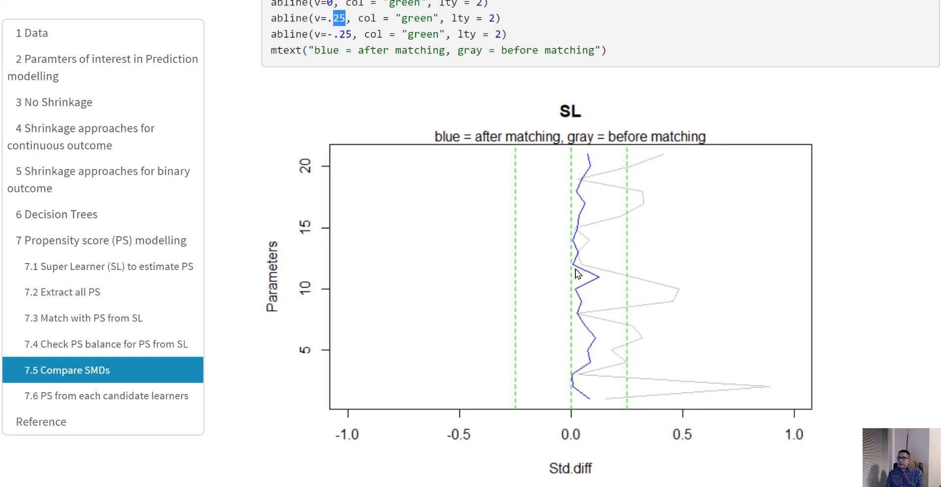
{"action": "mouse_move", "coordinate": [591, 168]}
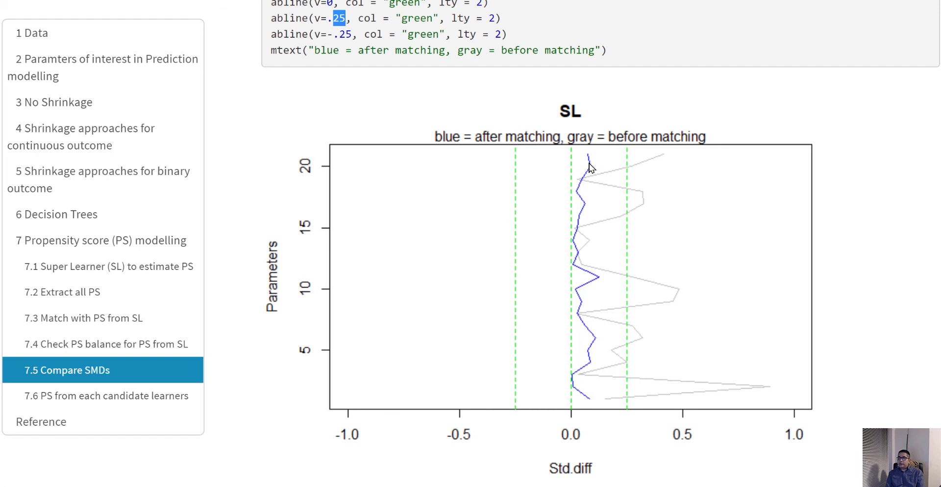
{"action": "mouse_move", "coordinate": [588, 378]}
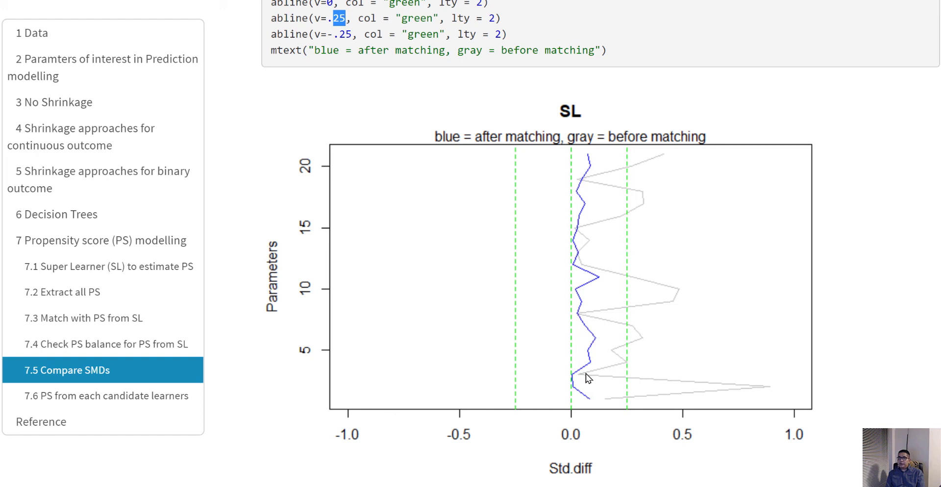
{"action": "scroll", "scroll_direction": "down", "scroll_amount": 3}
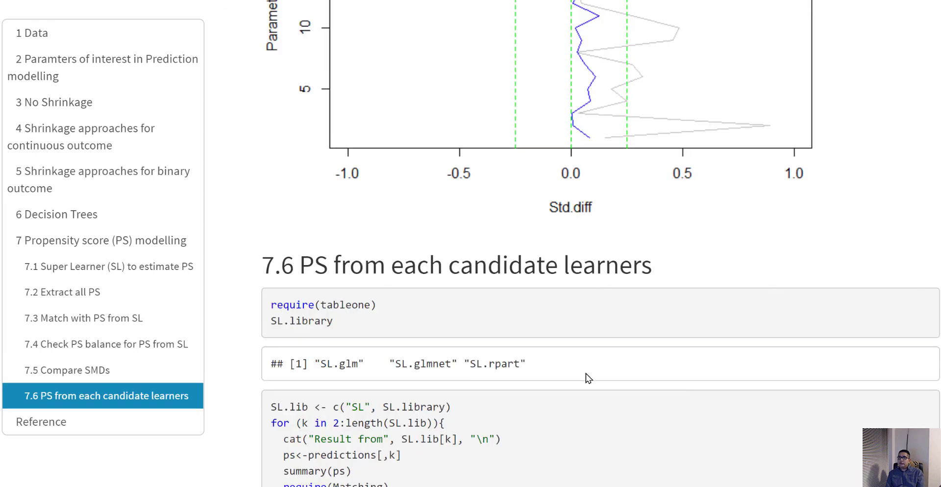
Scroll past the SL.glm plot until the SL.glmnet plot with near-zero matched SMDs shows.
{"action": "scroll", "scroll_direction": "down", "scroll_amount": 3}
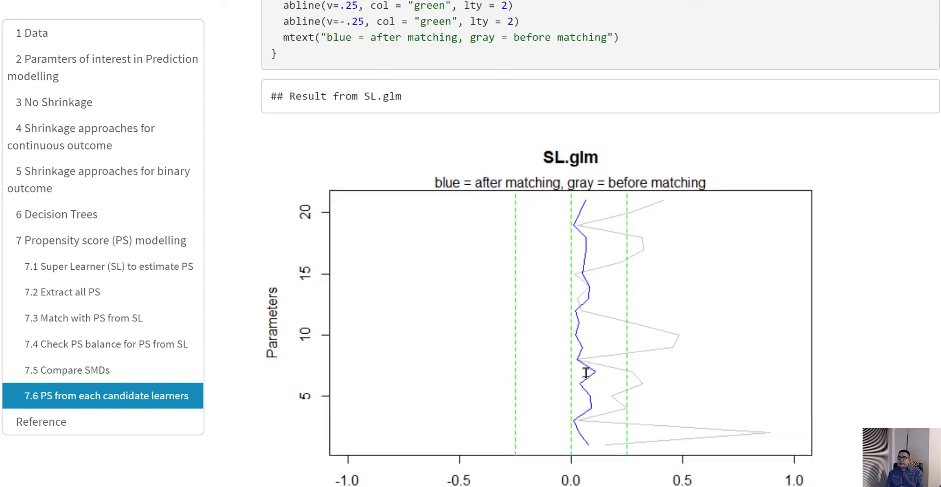
{"action": "scroll", "scroll_direction": "down", "scroll_amount": 3}
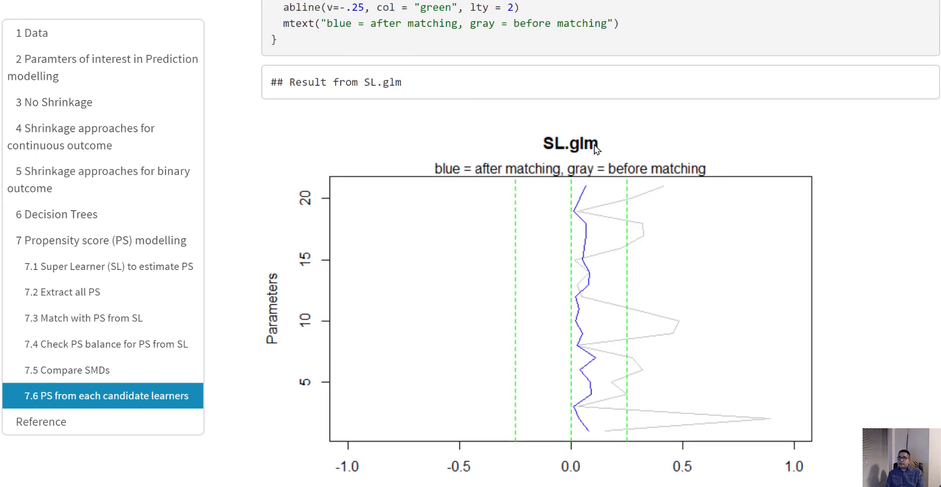
{"action": "mouse_move", "coordinate": [570, 230]}
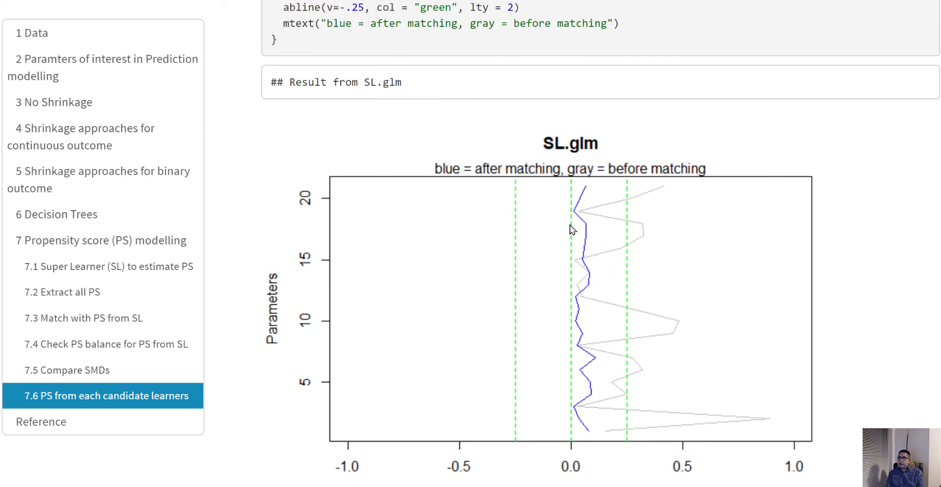
{"action": "mouse_move", "coordinate": [585, 358]}
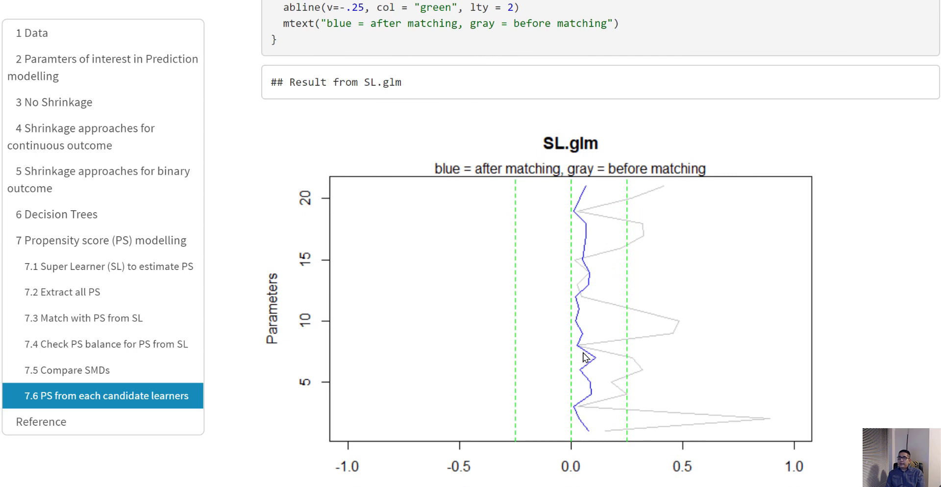
{"action": "mouse_move", "coordinate": [586, 188]}
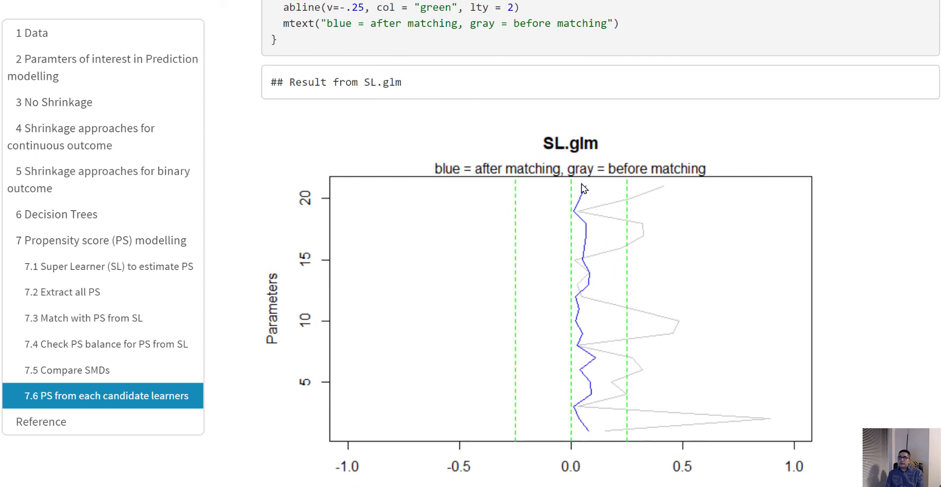
{"action": "mouse_move", "coordinate": [577, 275]}
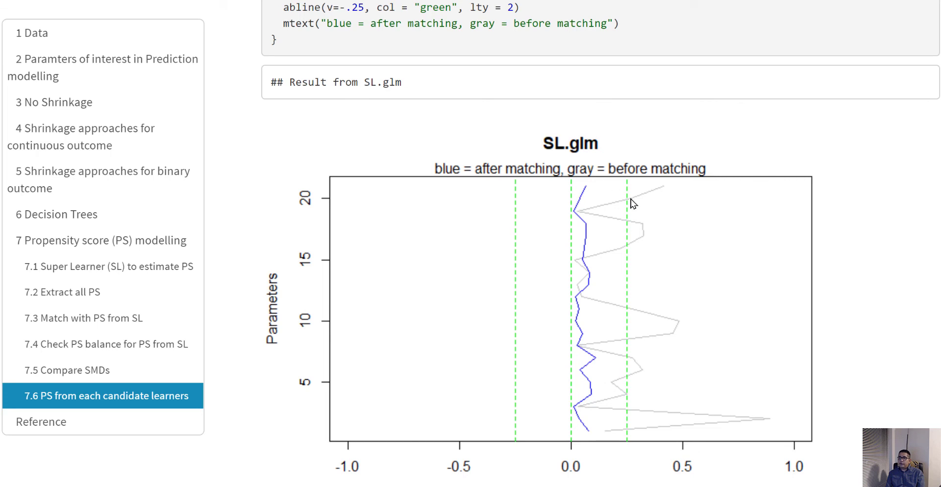
{"action": "mouse_move", "coordinate": [611, 390]}
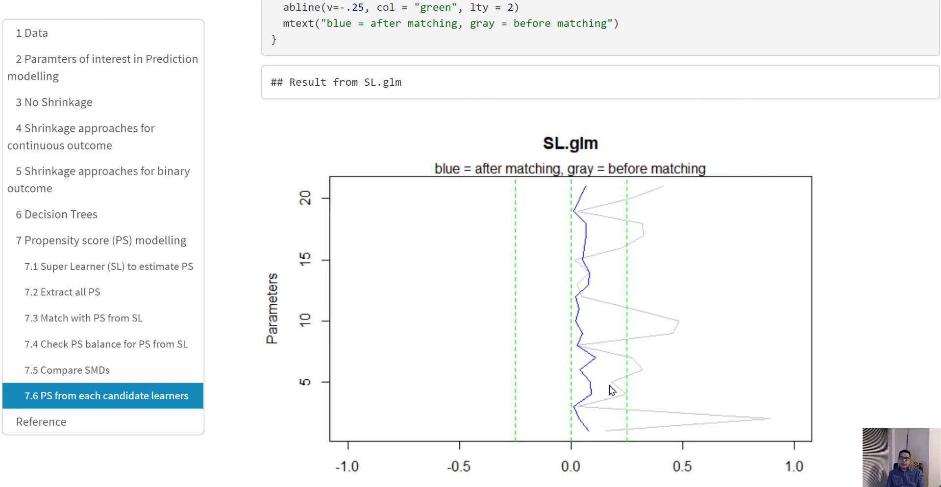
{"action": "scroll", "scroll_direction": "down", "scroll_amount": 3}
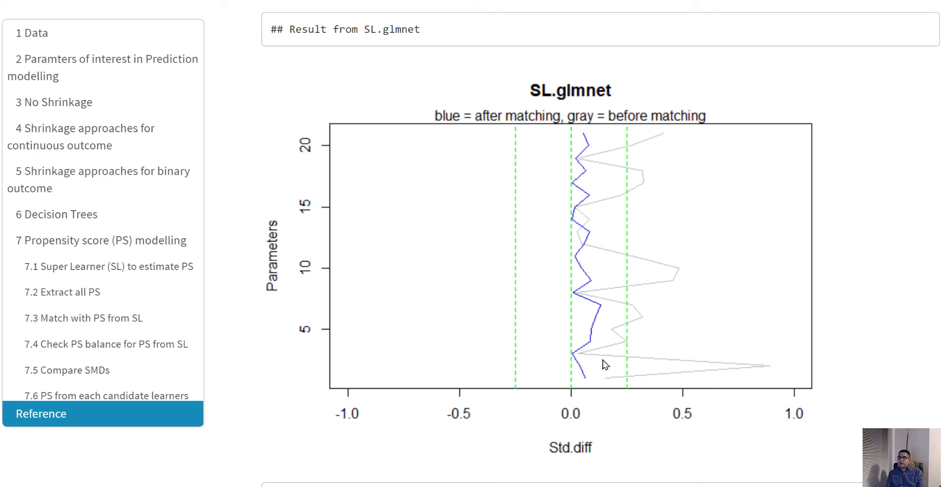
Scroll past the SL.glmnet plot to the SL.rpart balance plot above Reference.
{"action": "left_click", "coordinate": [99, 240]}
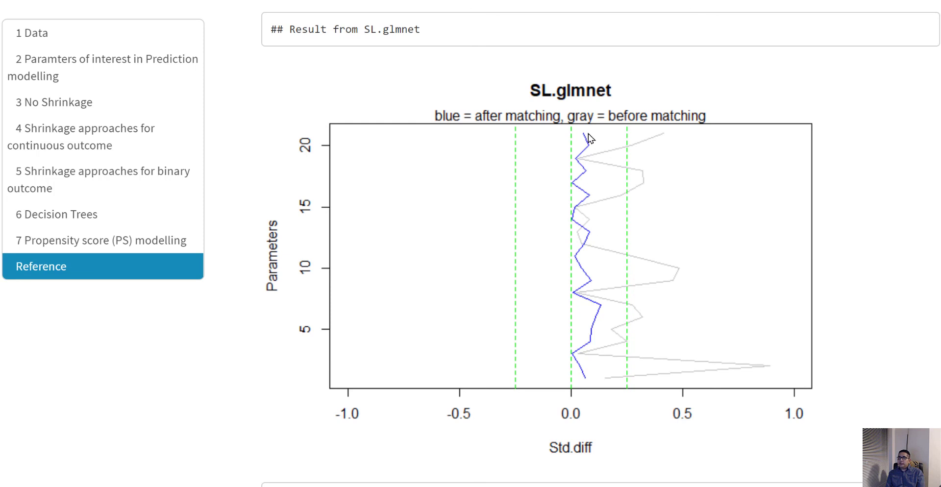
{"action": "mouse_move", "coordinate": [583, 139]}
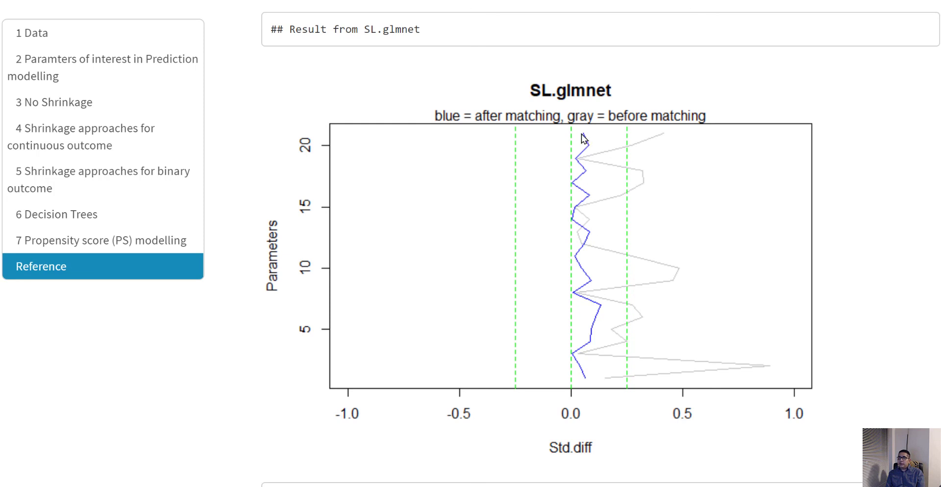
{"action": "mouse_move", "coordinate": [587, 361]}
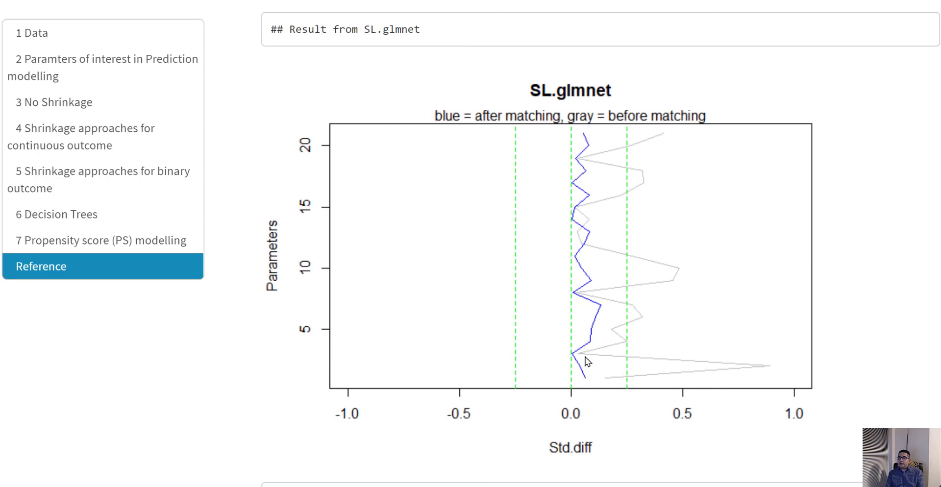
{"action": "mouse_move", "coordinate": [582, 140]}
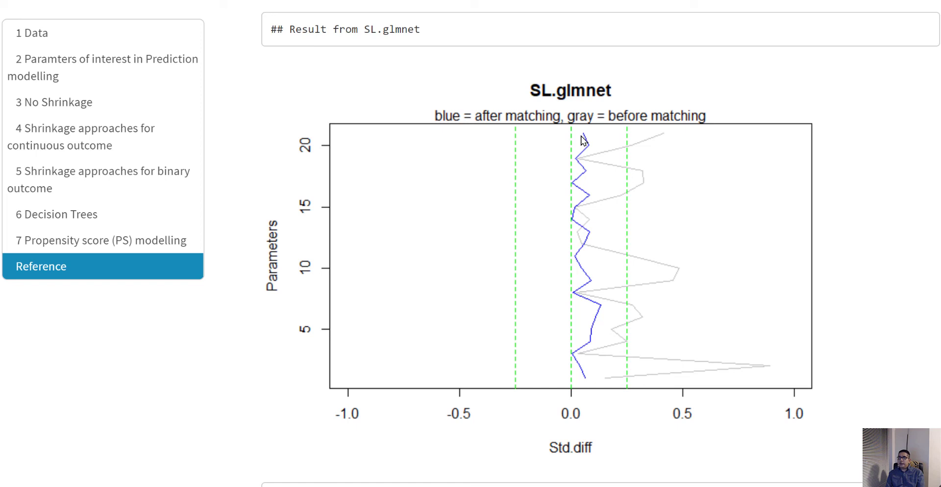
{"action": "mouse_move", "coordinate": [537, 190]}
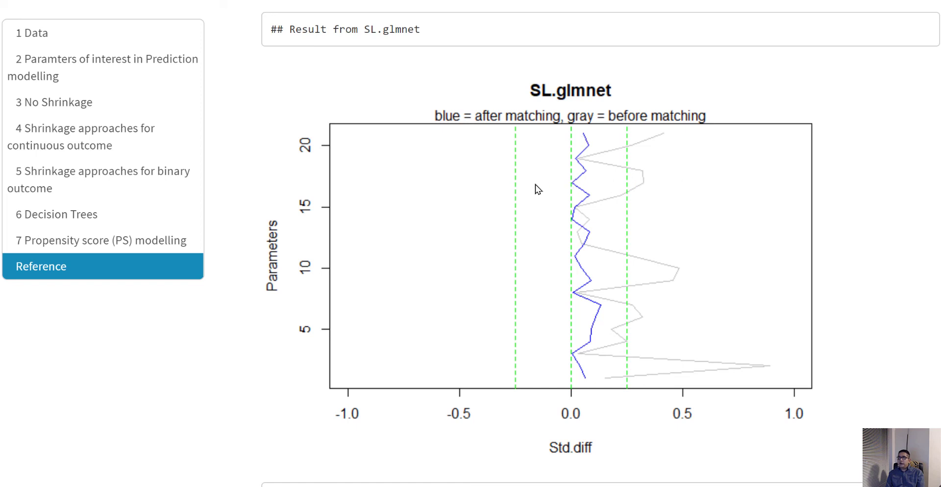
{"action": "mouse_move", "coordinate": [592, 224]}
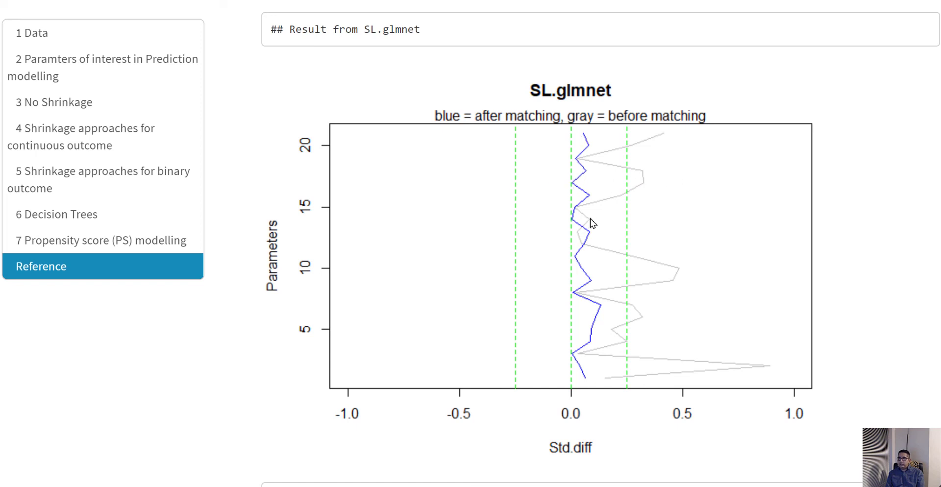
{"action": "scroll", "scroll_direction": "down", "scroll_amount": 3}
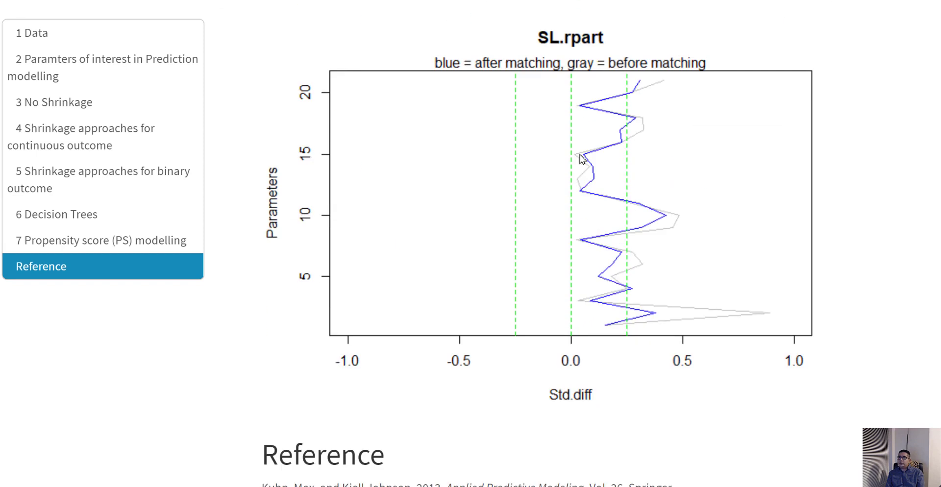
{"action": "mouse_move", "coordinate": [591, 53]}
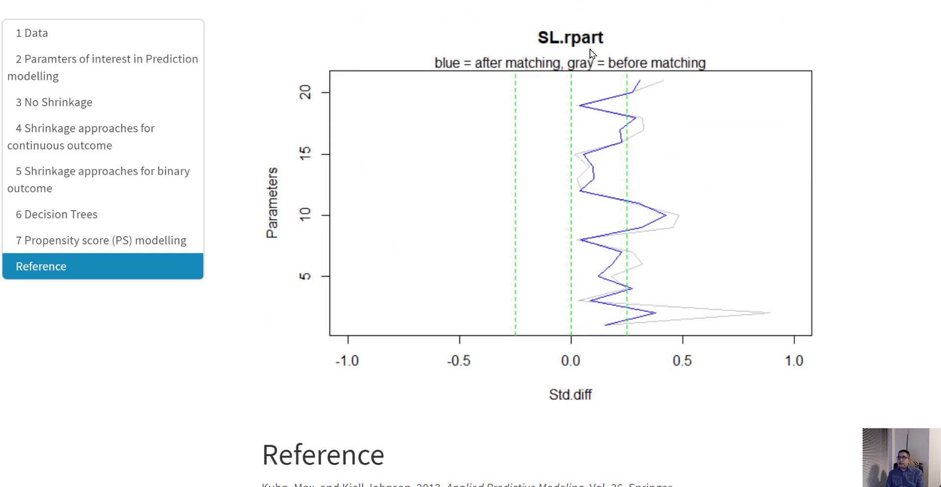
{"action": "mouse_move", "coordinate": [600, 306]}
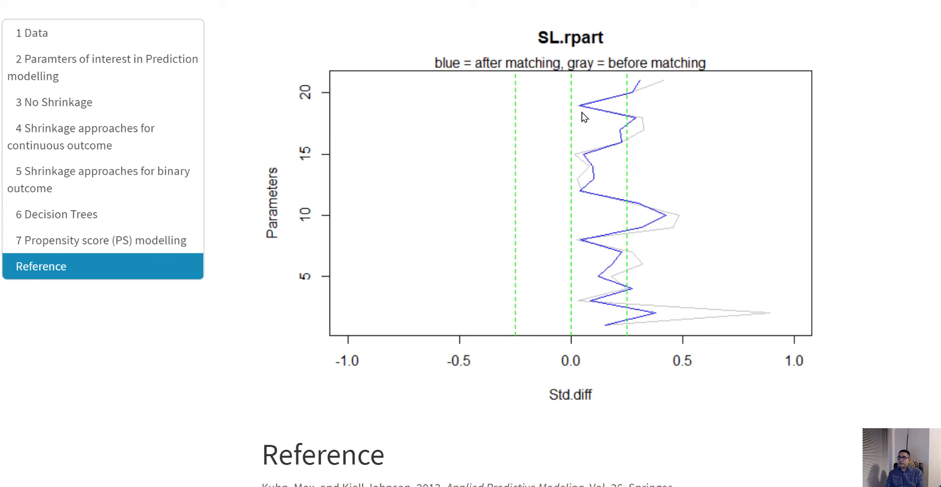
{"action": "mouse_move", "coordinate": [607, 95]}
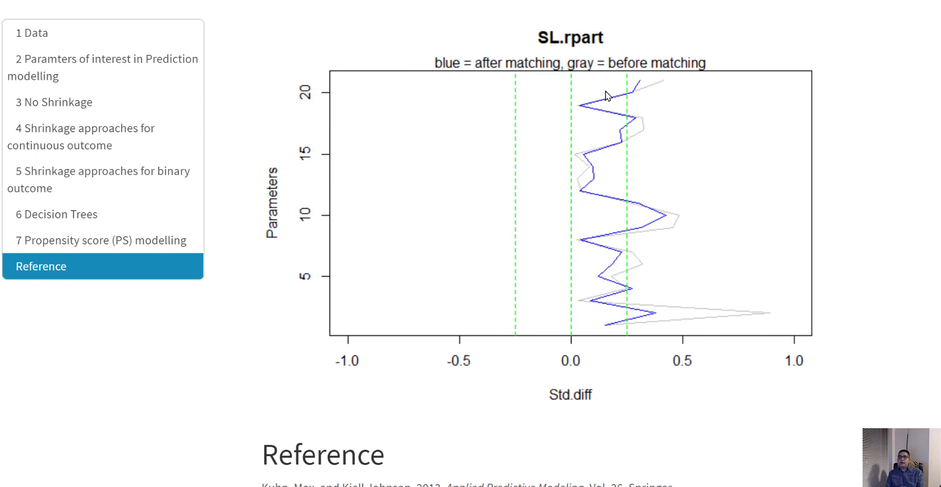
{"action": "mouse_move", "coordinate": [593, 324]}
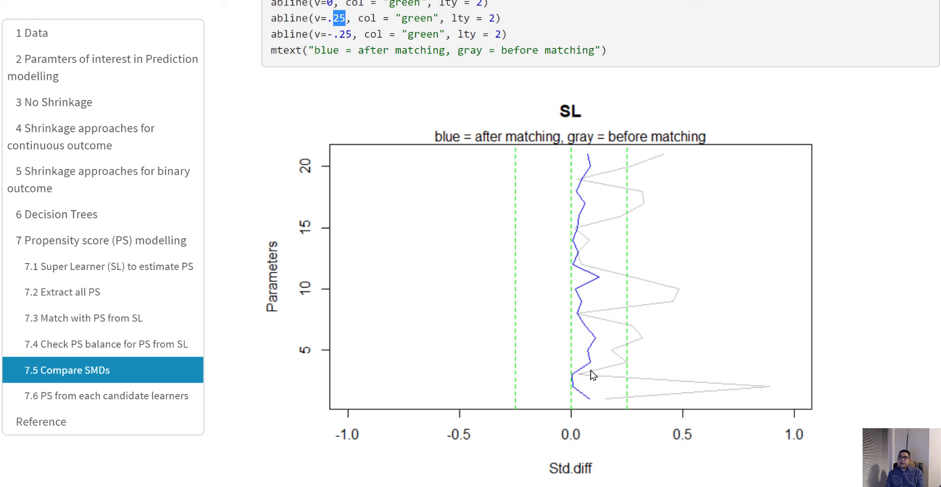
{"action": "mouse_move", "coordinate": [588, 142]}
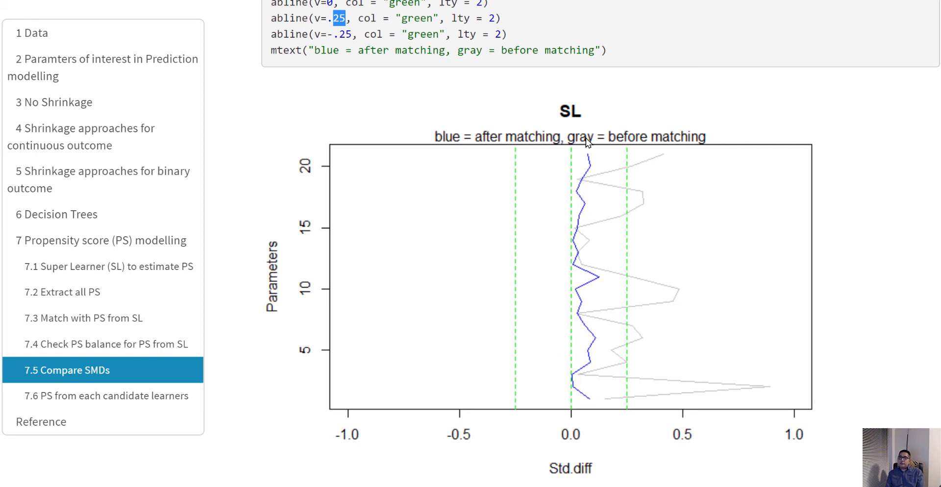
{"action": "mouse_move", "coordinate": [569, 417]}
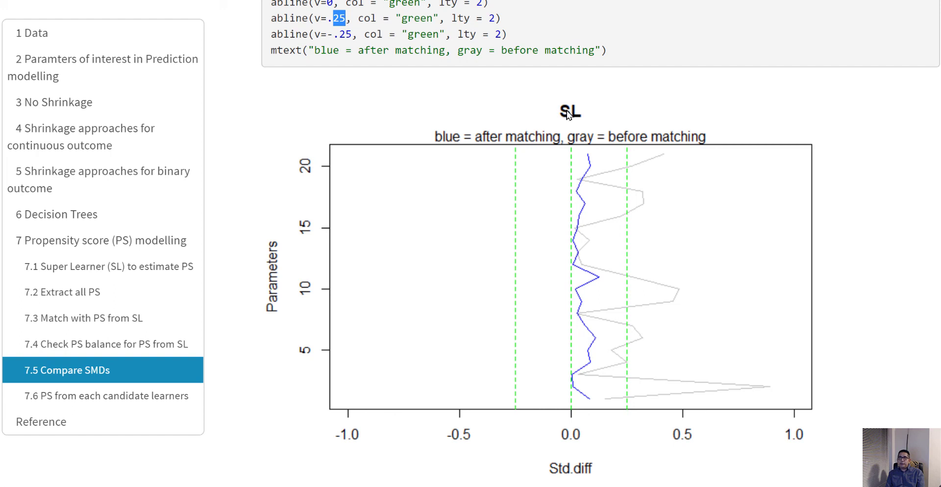
{"action": "mouse_move", "coordinate": [585, 335]}
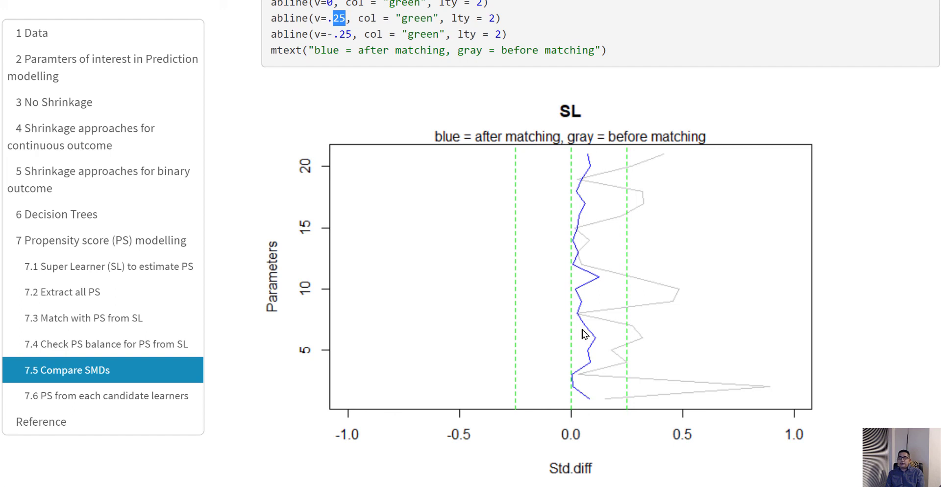
{"action": "mouse_move", "coordinate": [553, 211]}
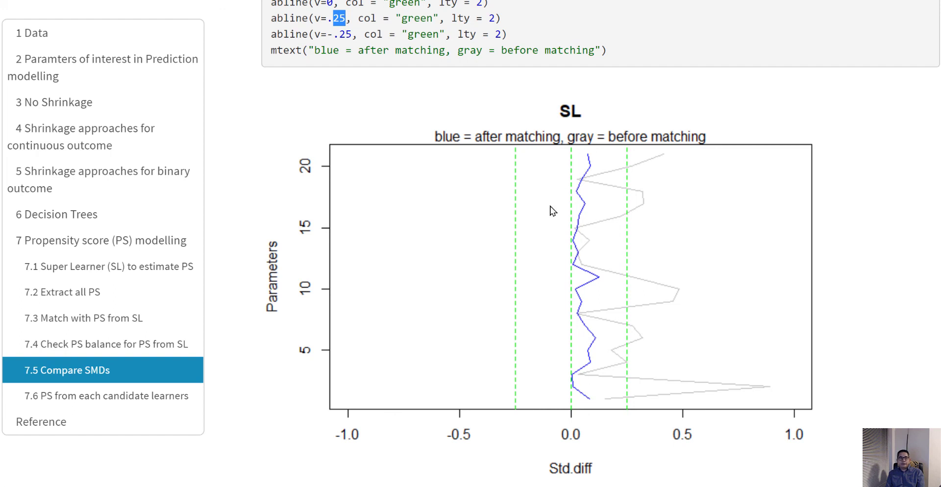
{"action": "mouse_move", "coordinate": [548, 200]}
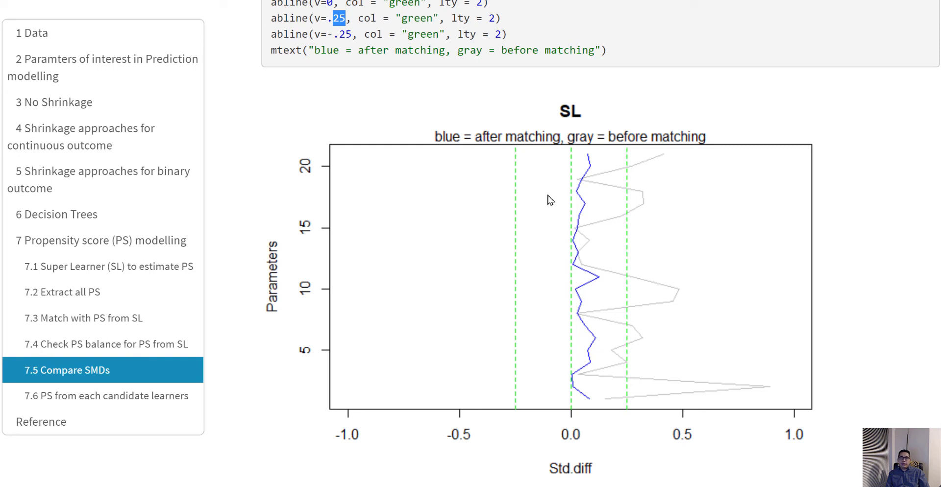
{"action": "mouse_move", "coordinate": [539, 298]}
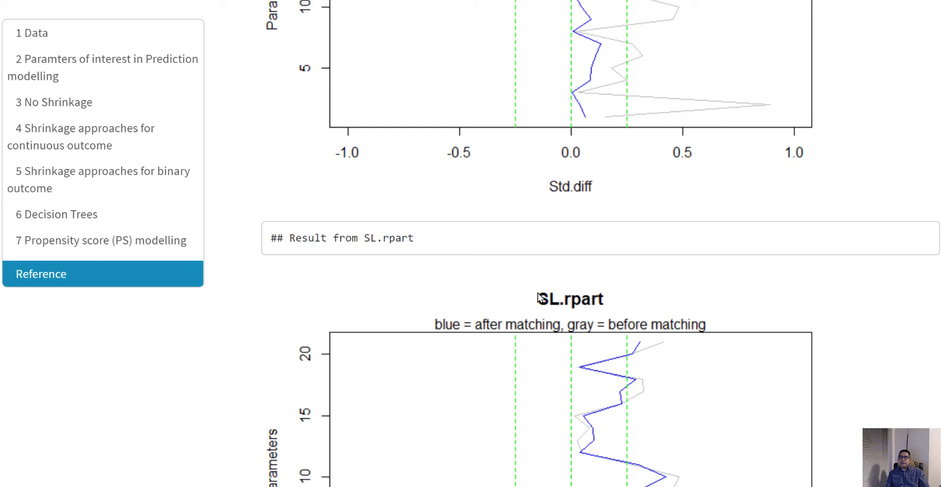
Scroll to the Reference section citing Kuhn and Johnson's Applied Predictive Modeling (2013).
{"action": "scroll", "scroll_direction": "down", "scroll_amount": 3}
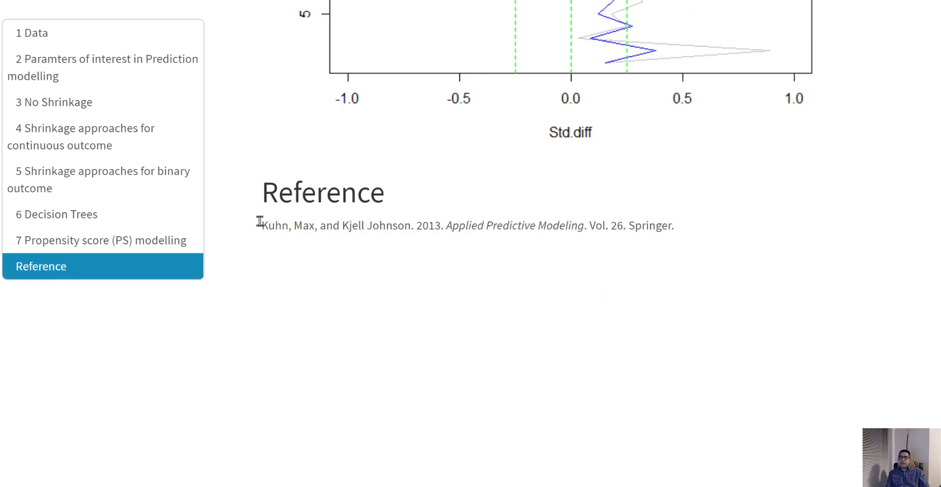
{"action": "mouse_move", "coordinate": [337, 229]}
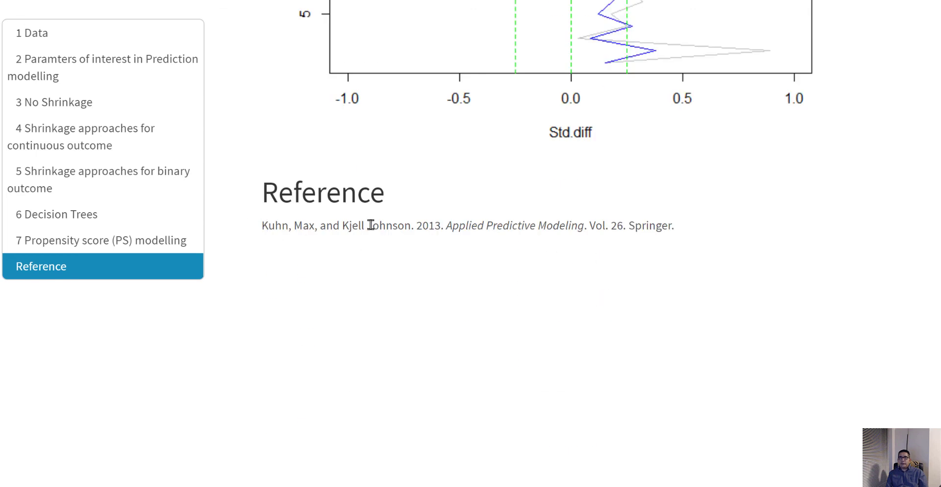
{"action": "mouse_move", "coordinate": [486, 238]}
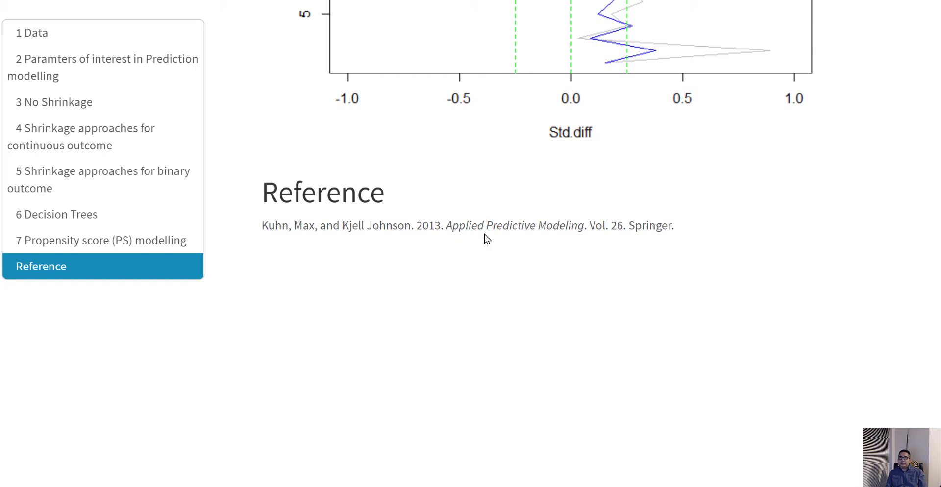